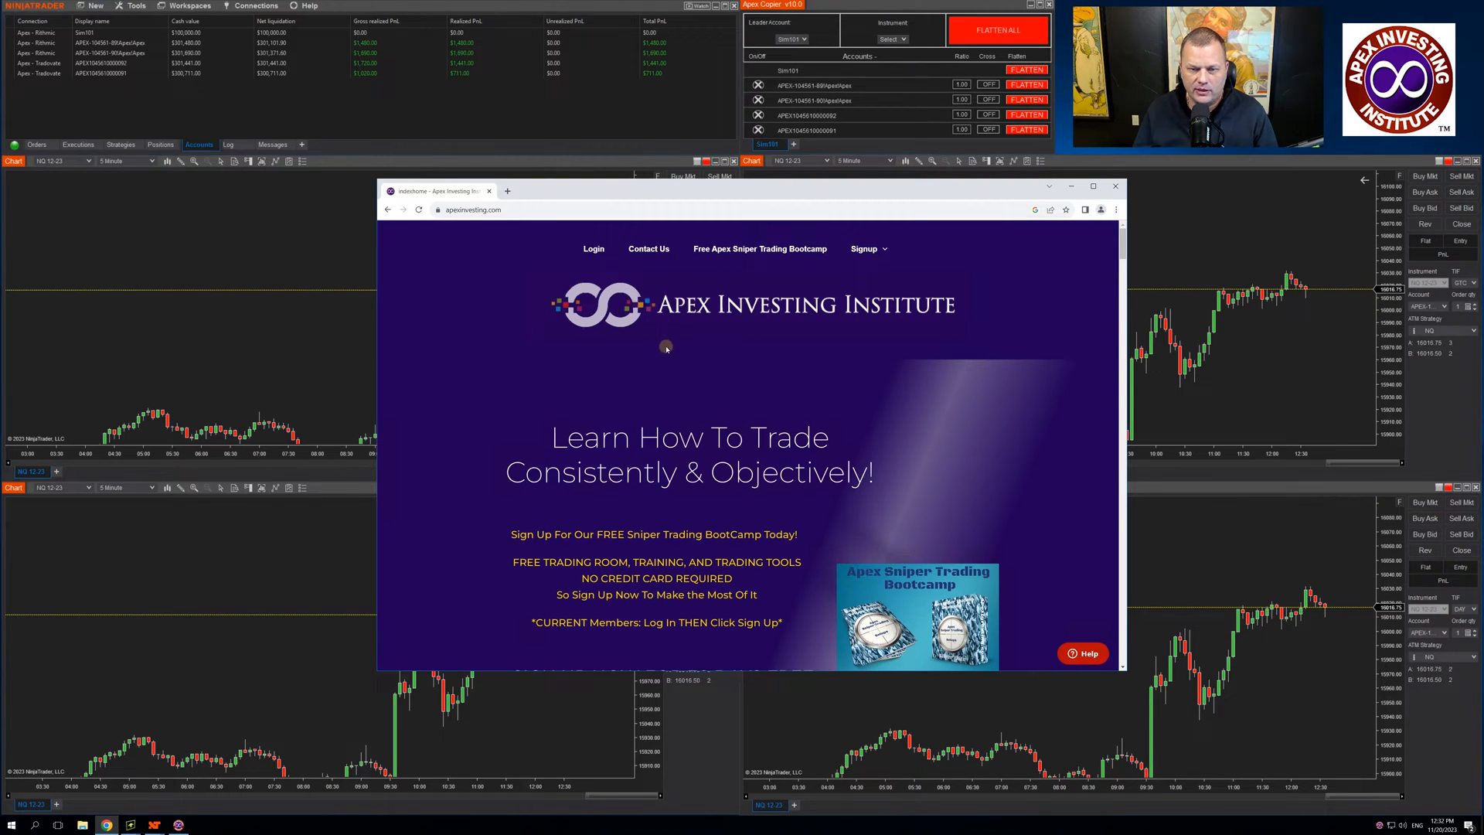
Hide the Chrome window, launch the NinjaTrader toolkit installer from the Desktop Assistant, and close it.
scroll("down", 3)
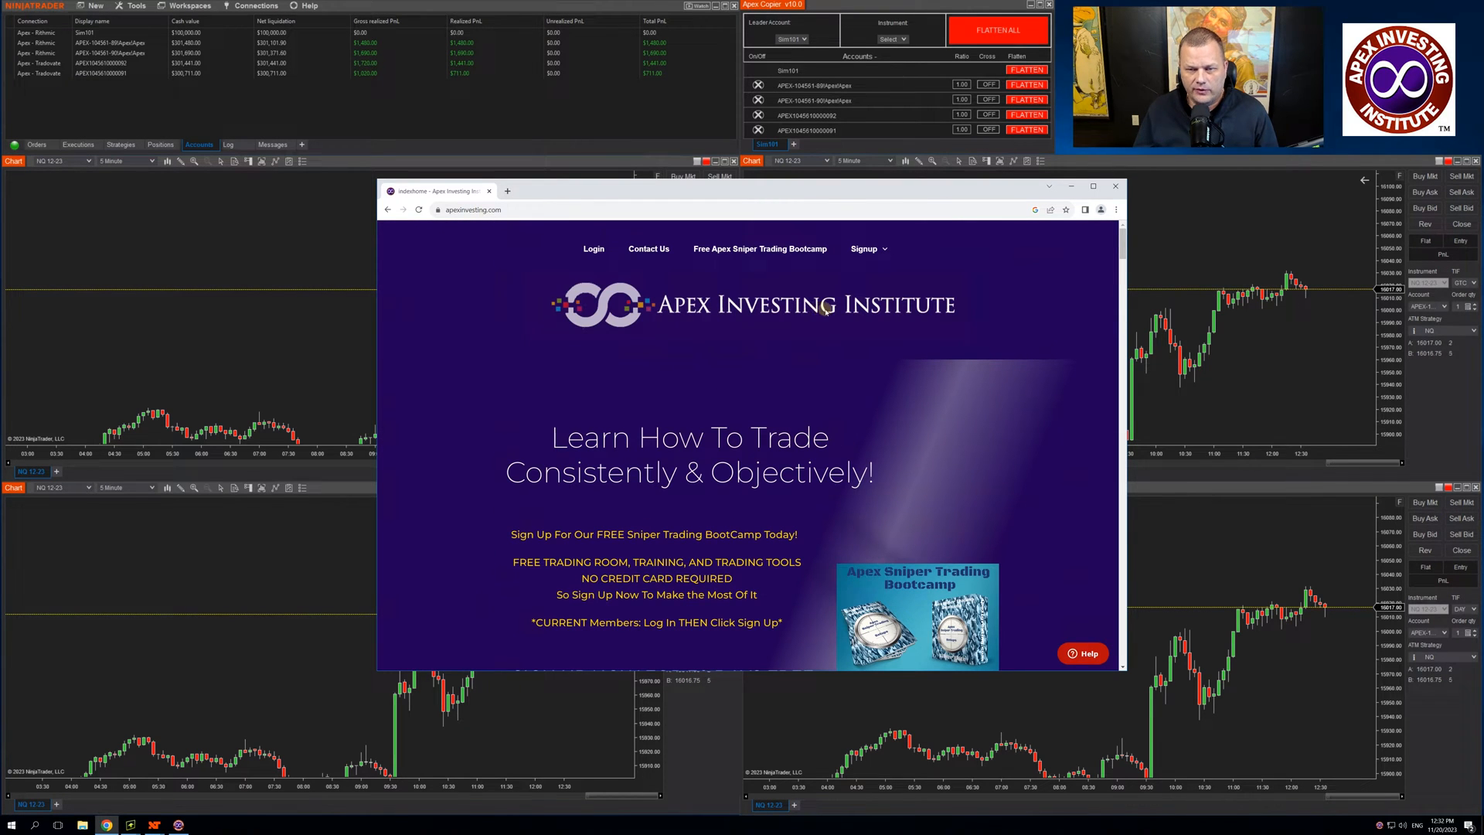
mouse_move(819, 311)
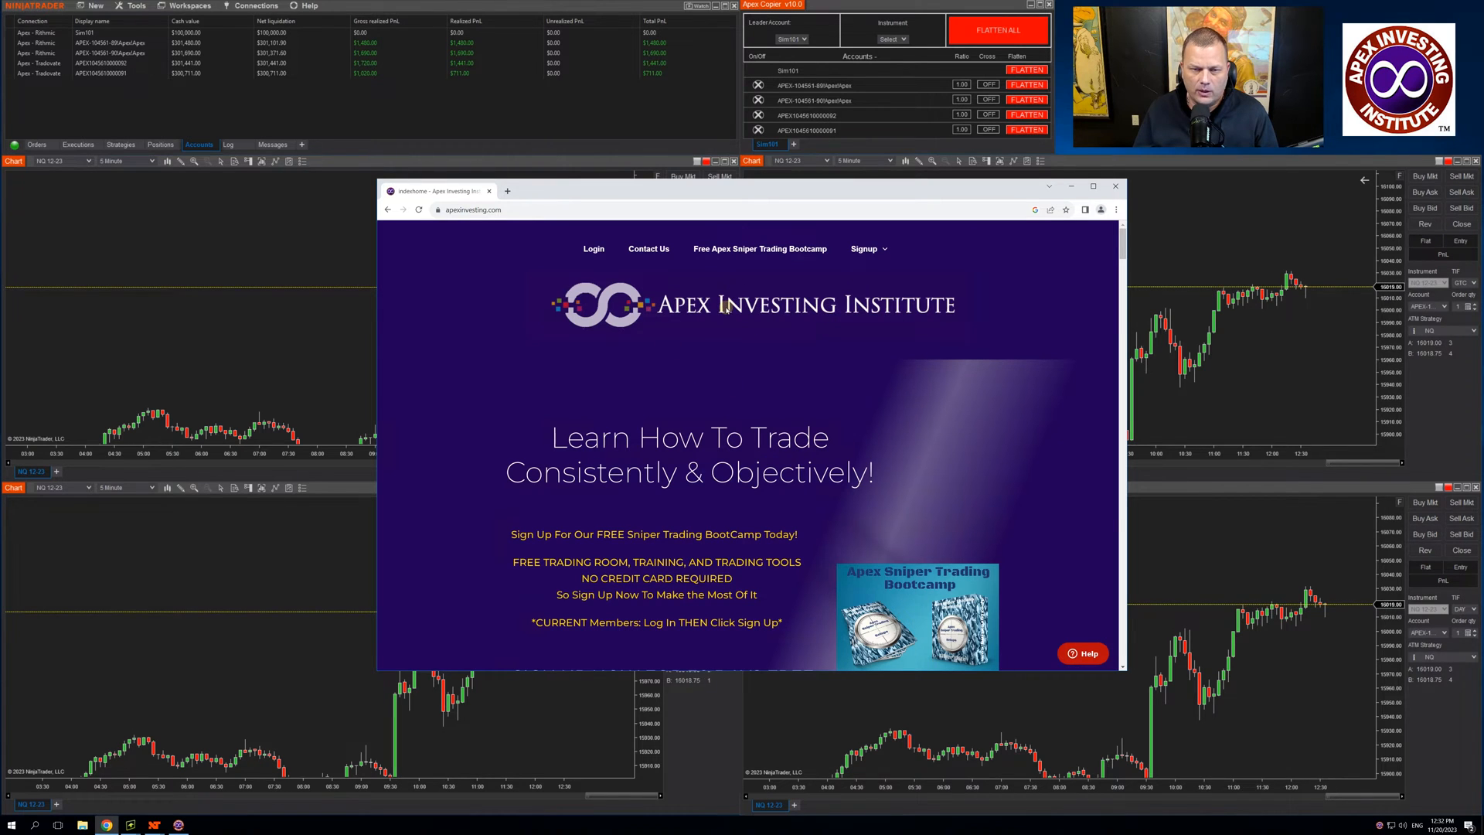
mouse_move(724, 304)
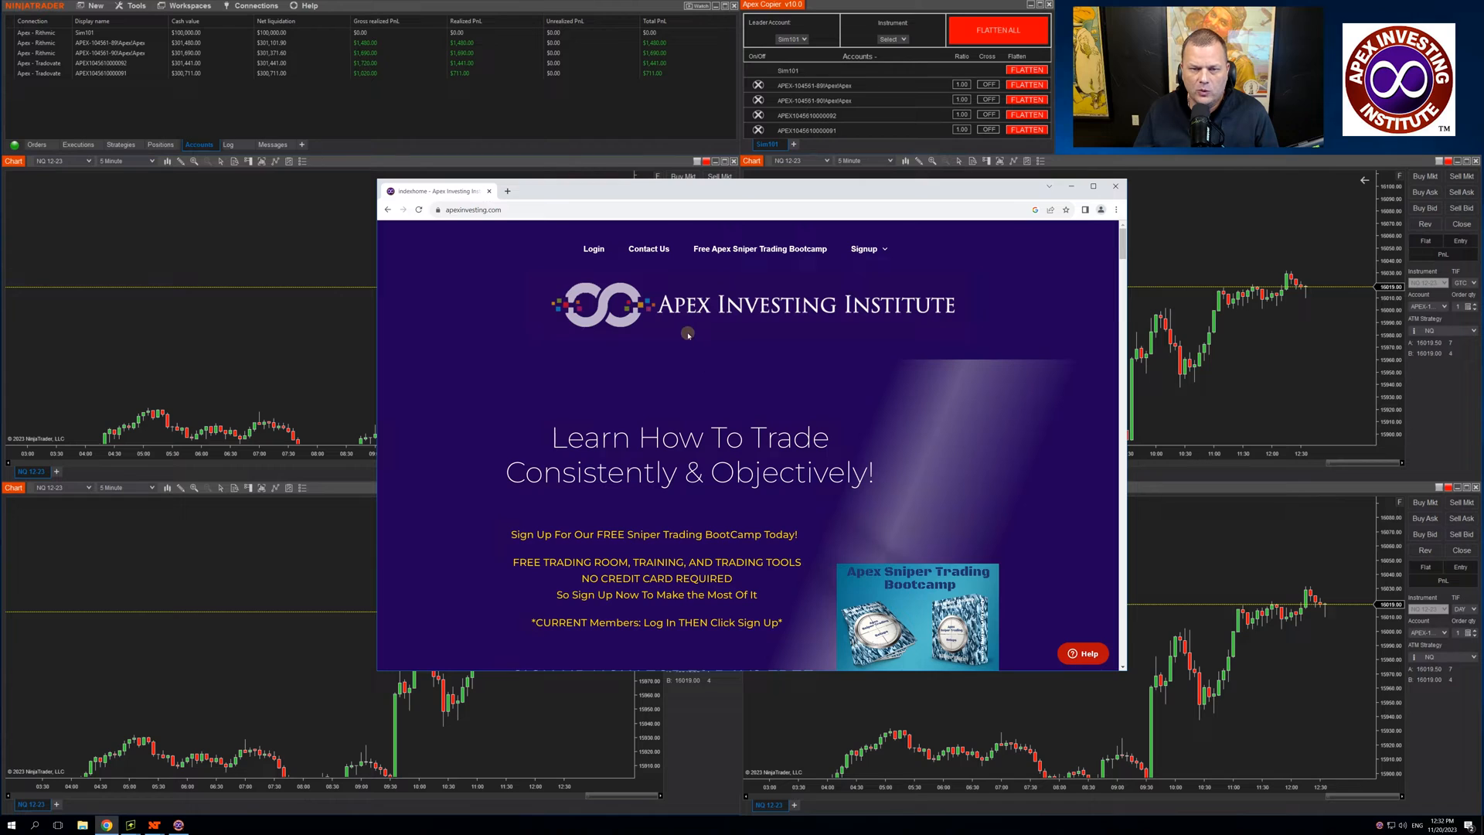
mouse_move(762, 351)
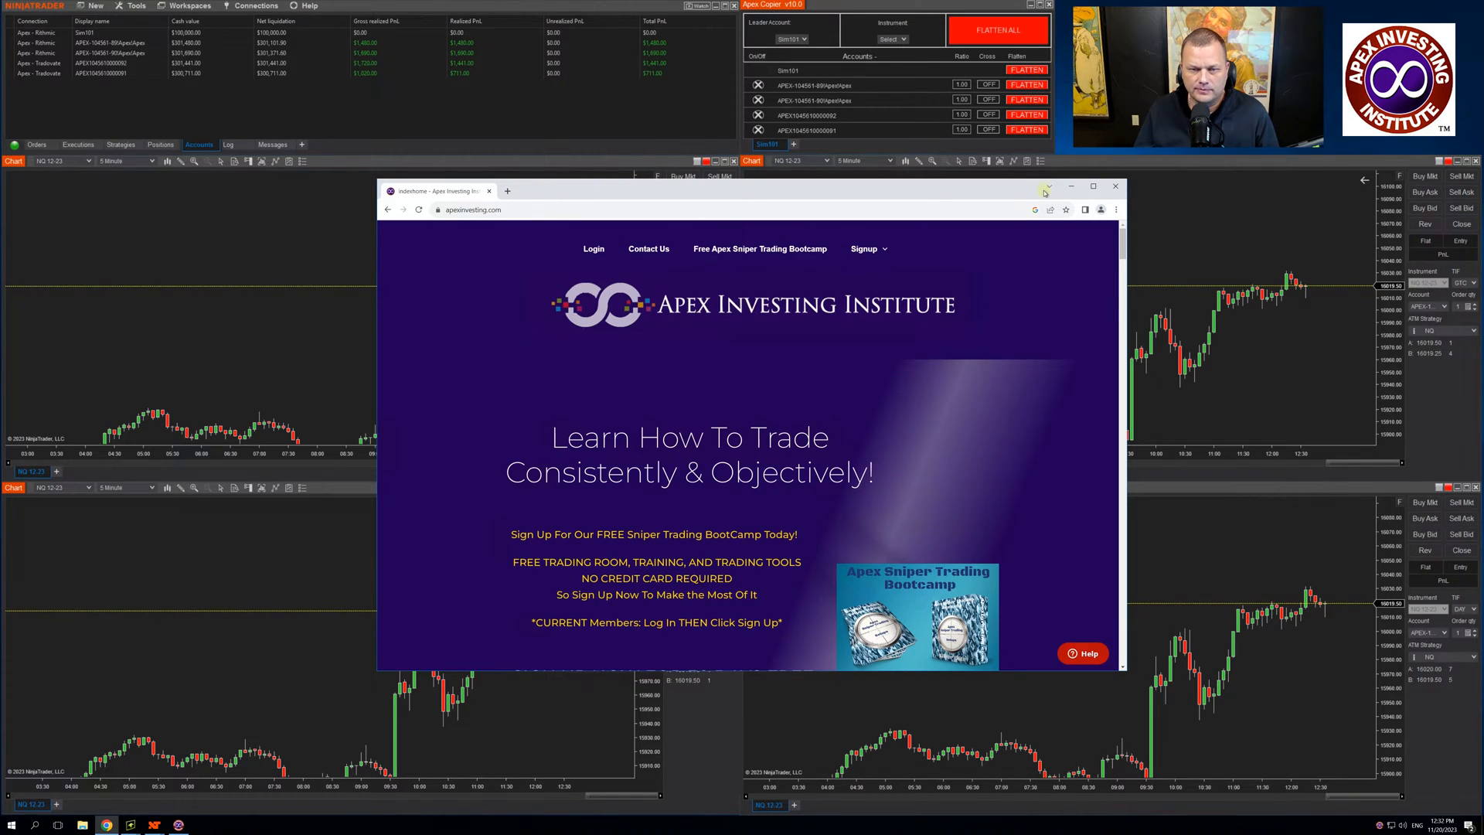
left_click(1115, 186)
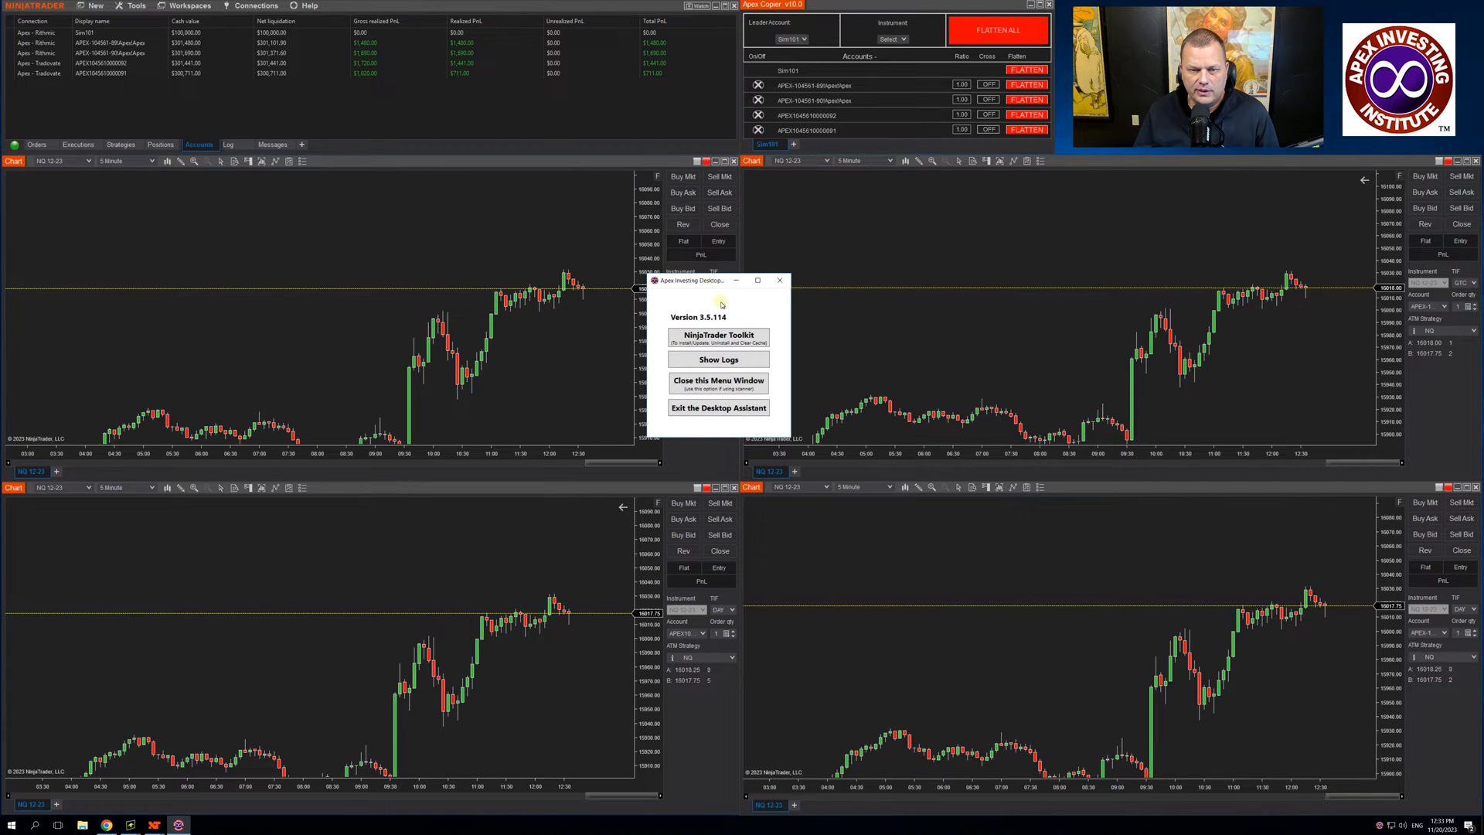
left_click(717, 336)
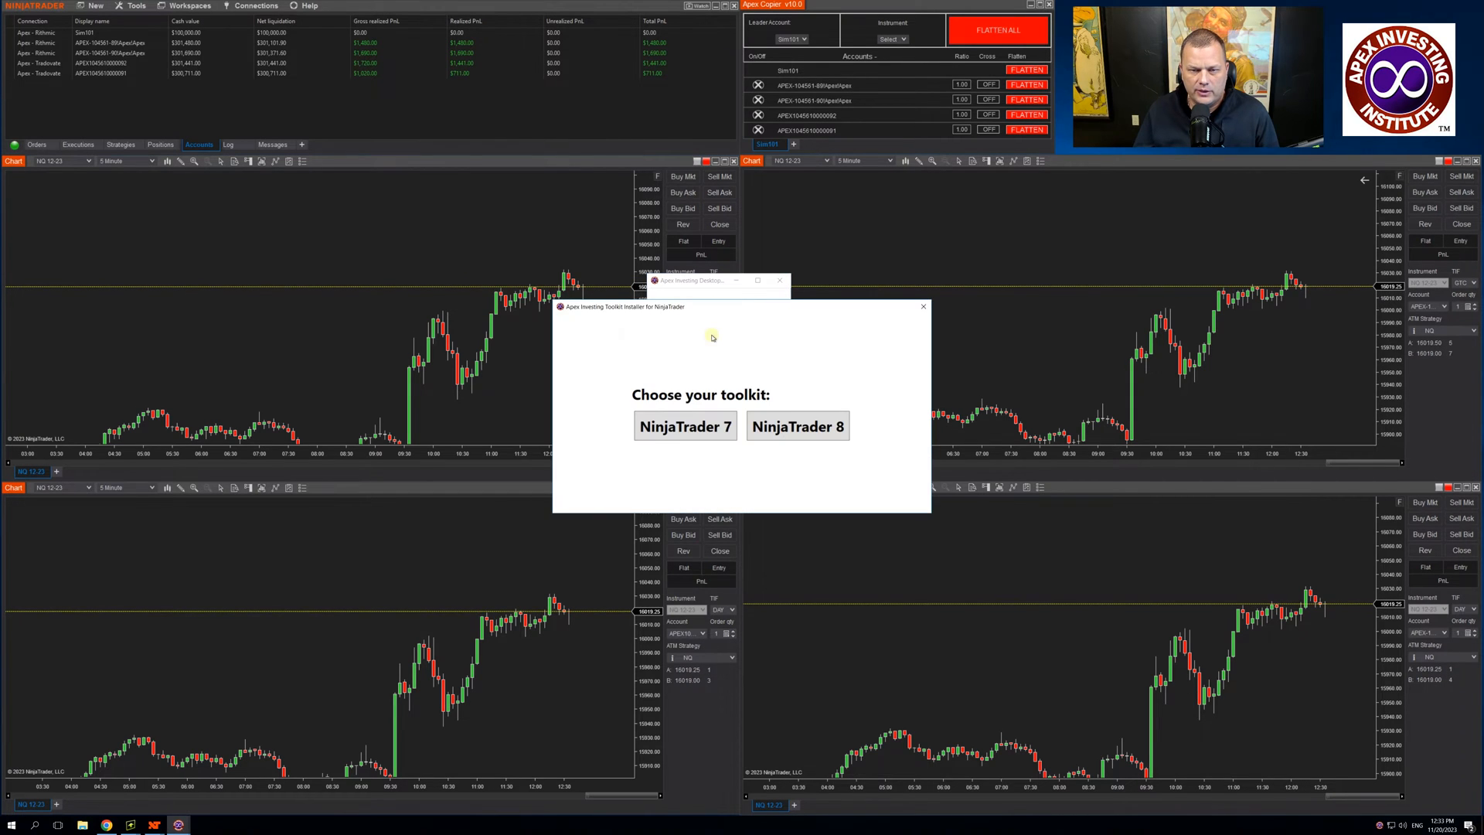
left_click(796, 427)
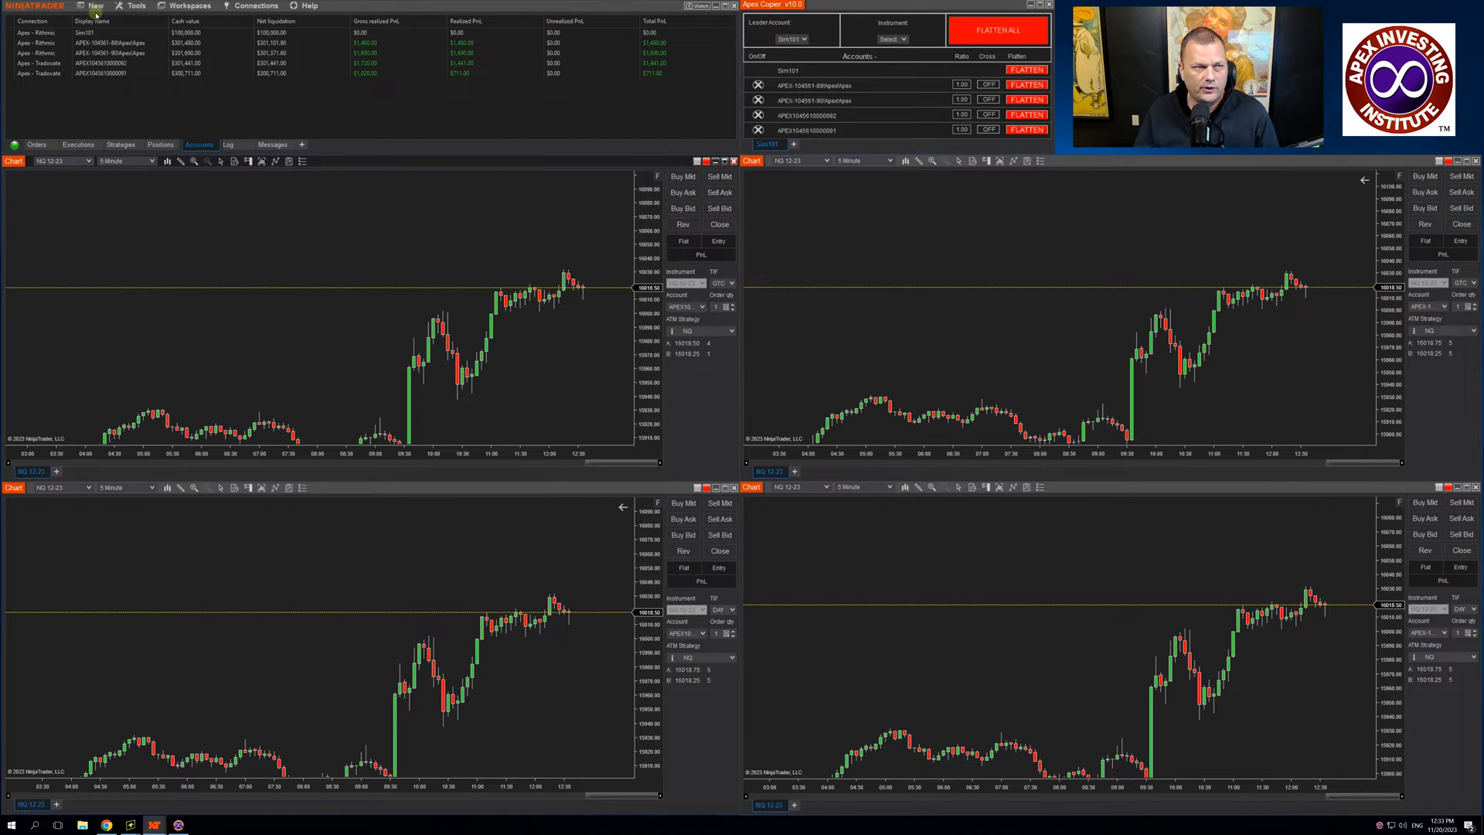
left_click(94, 6)
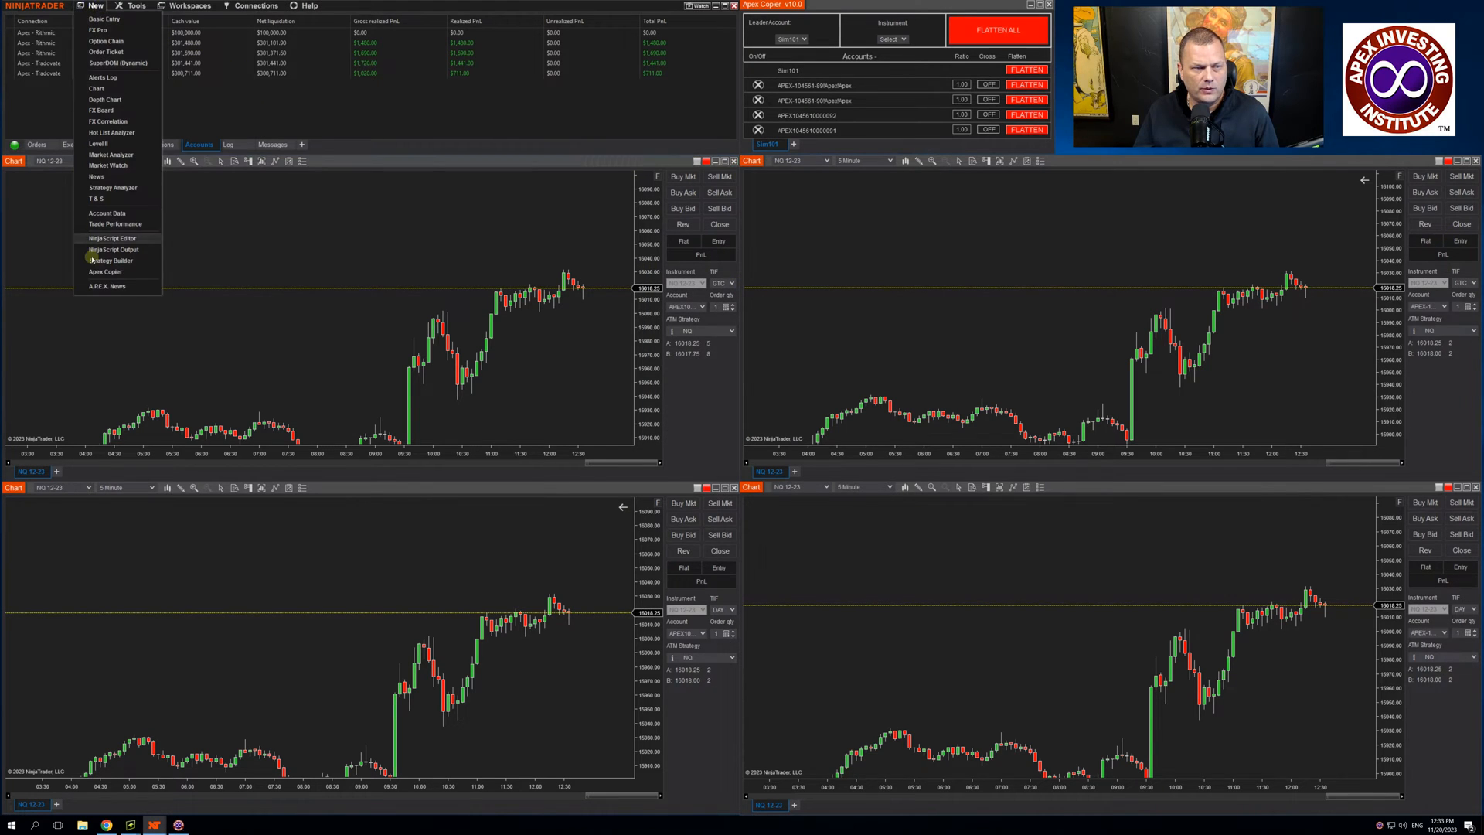
mouse_move(105, 273)
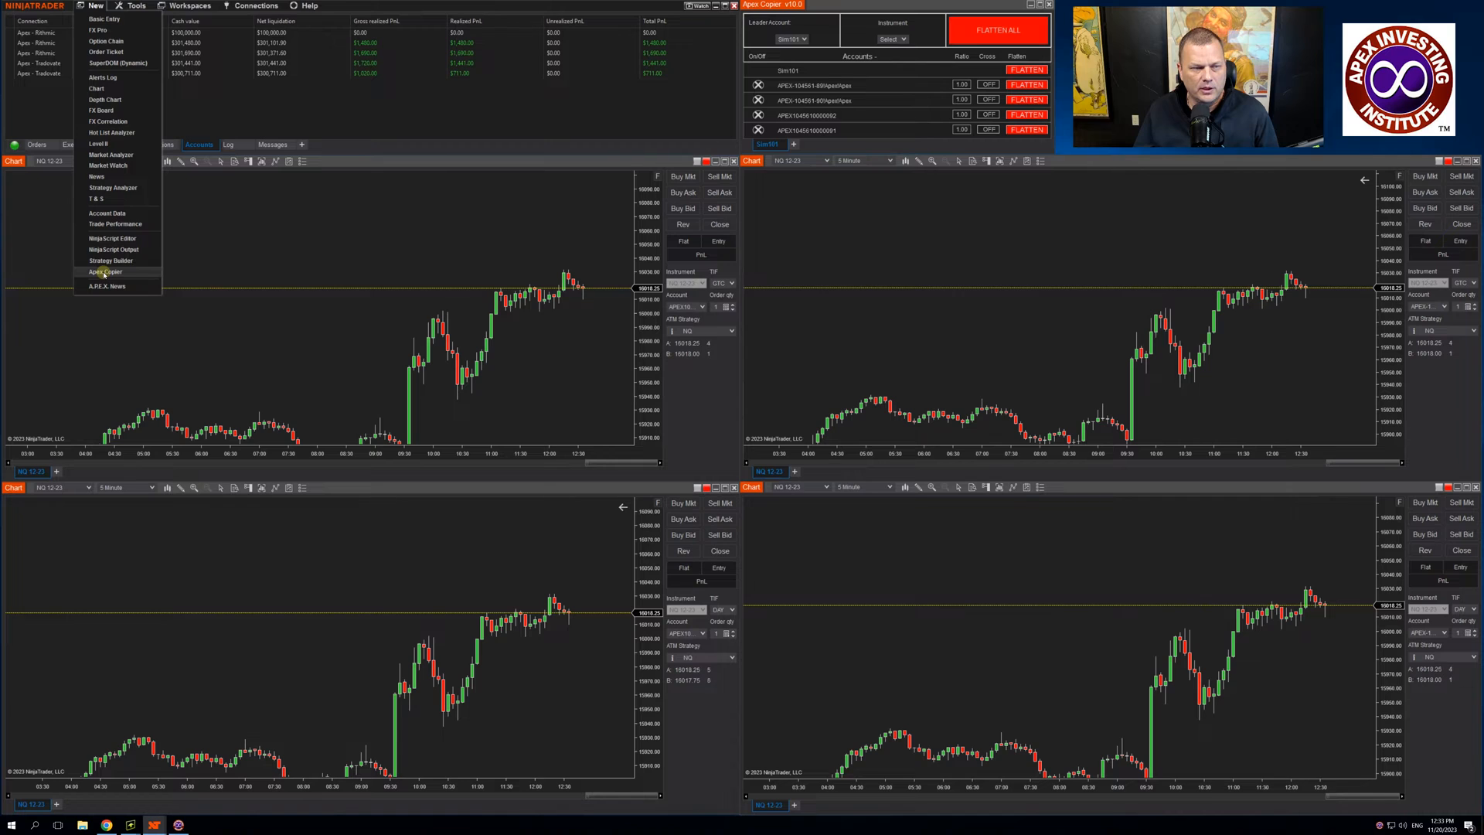
left_click(105, 272)
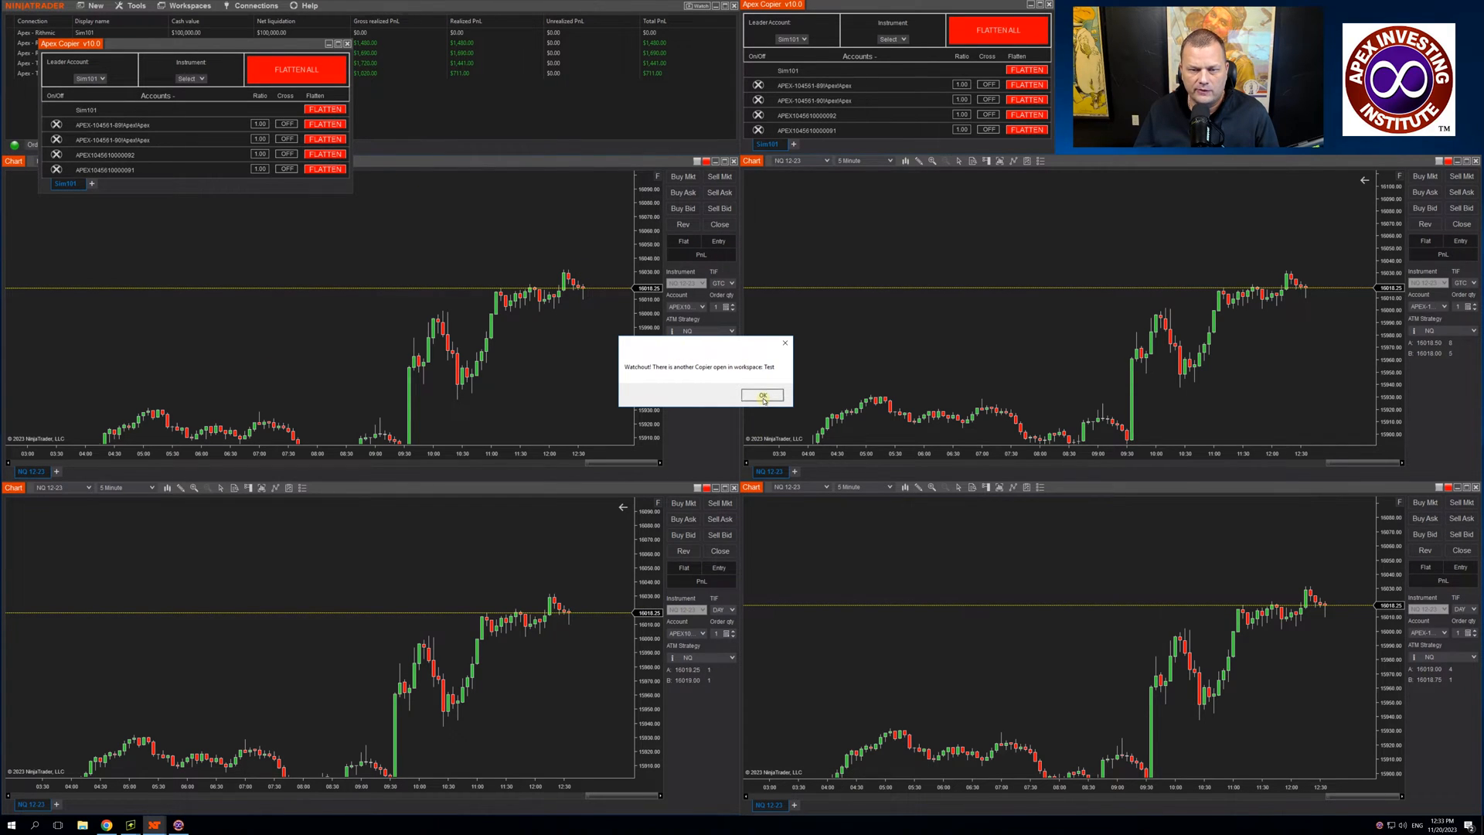
left_click(762, 395)
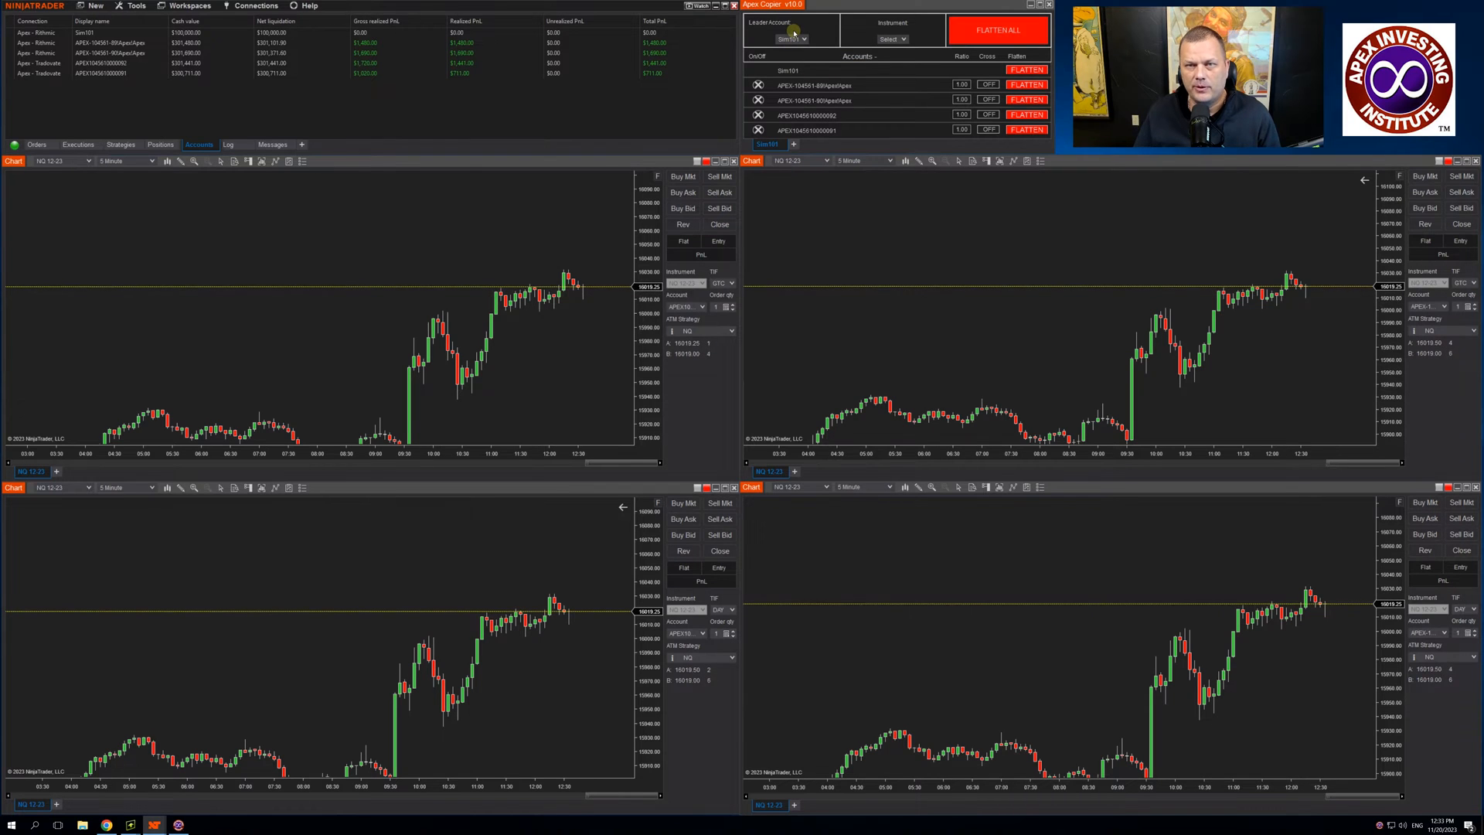
Choose the Apex leader account and select the NG 12-23 contract as the copied instrument.
left_click(798, 39)
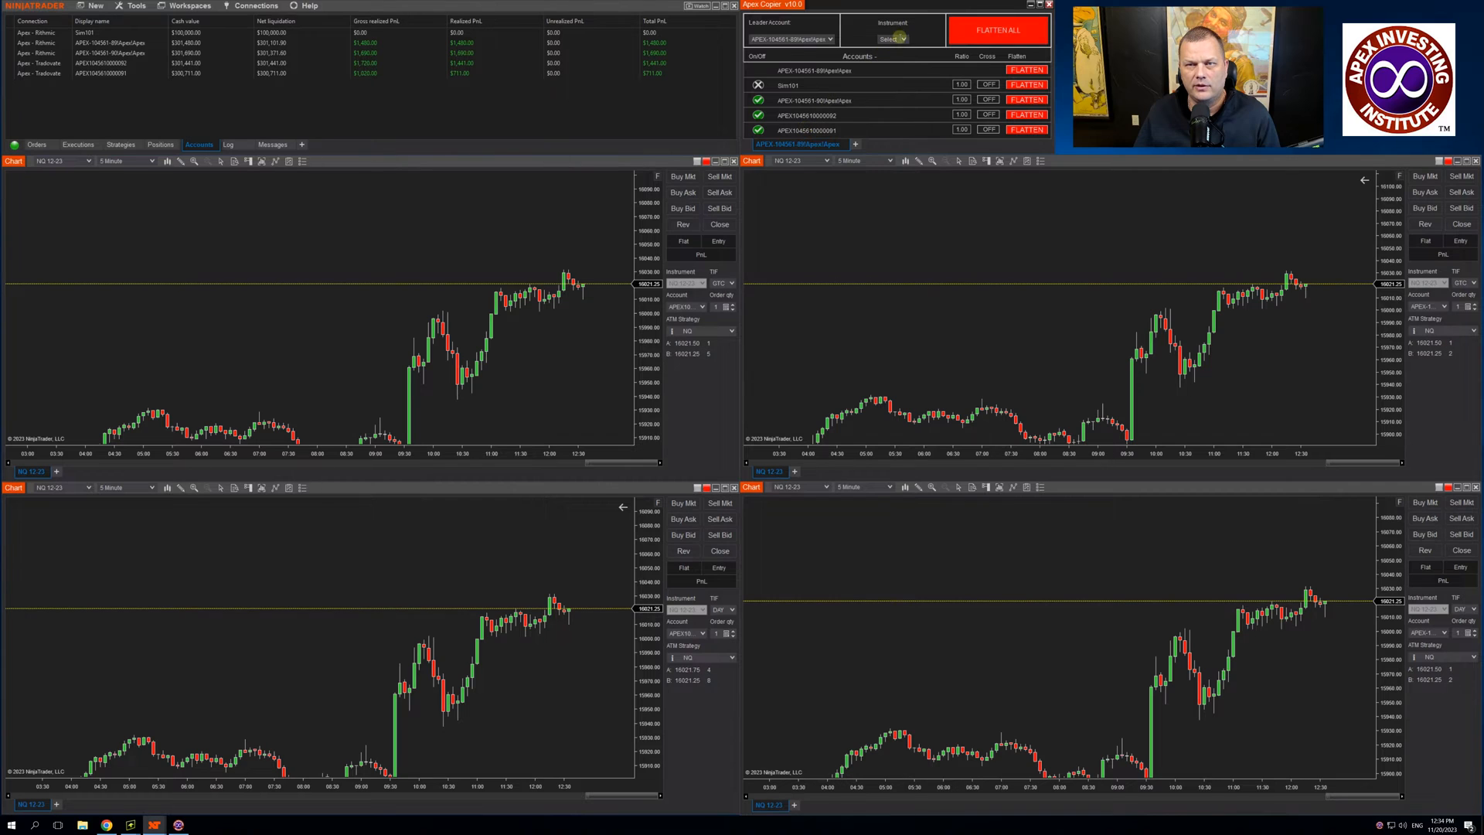
left_click(905, 39)
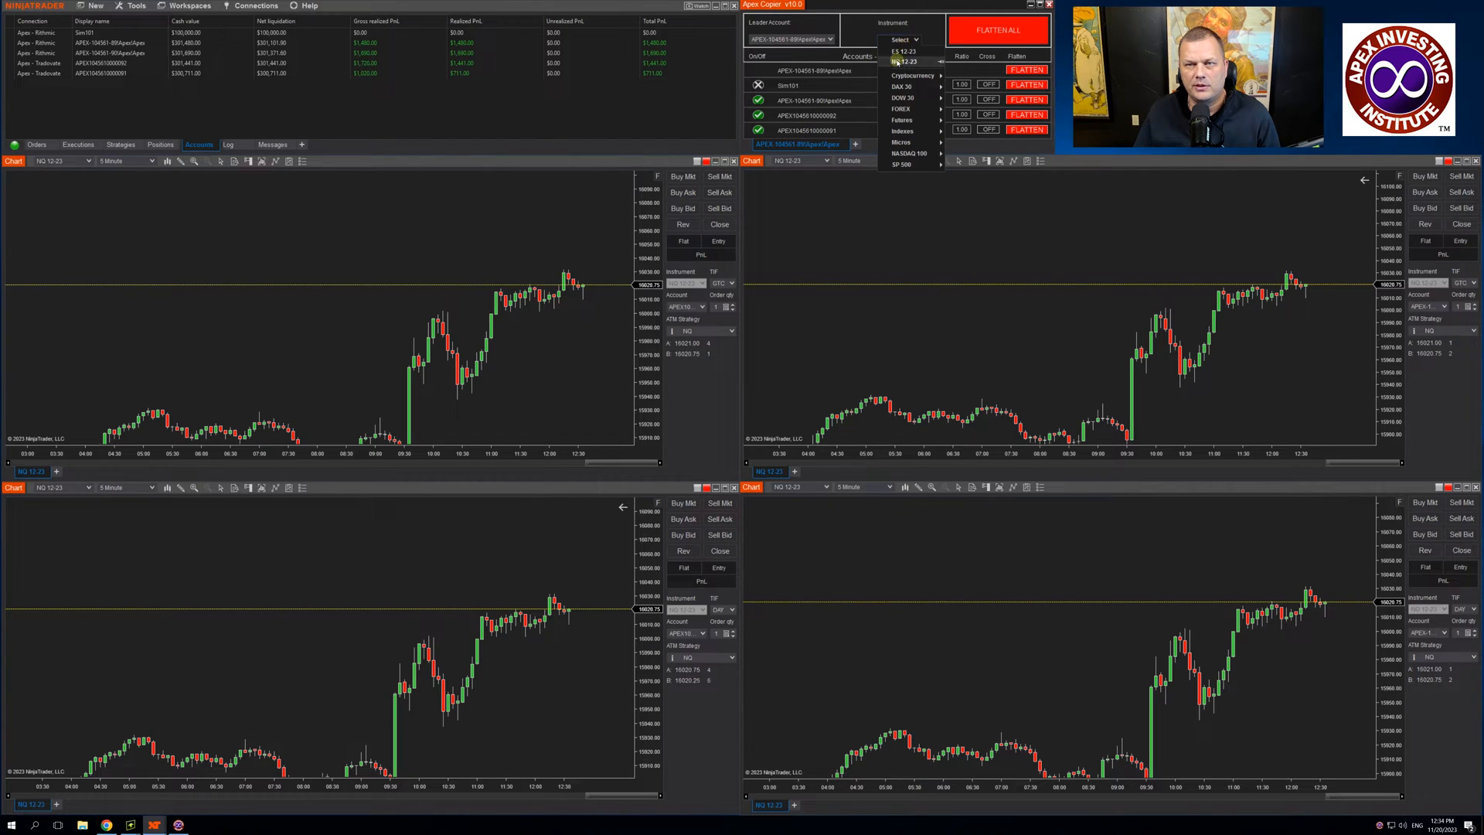
left_click(904, 51)
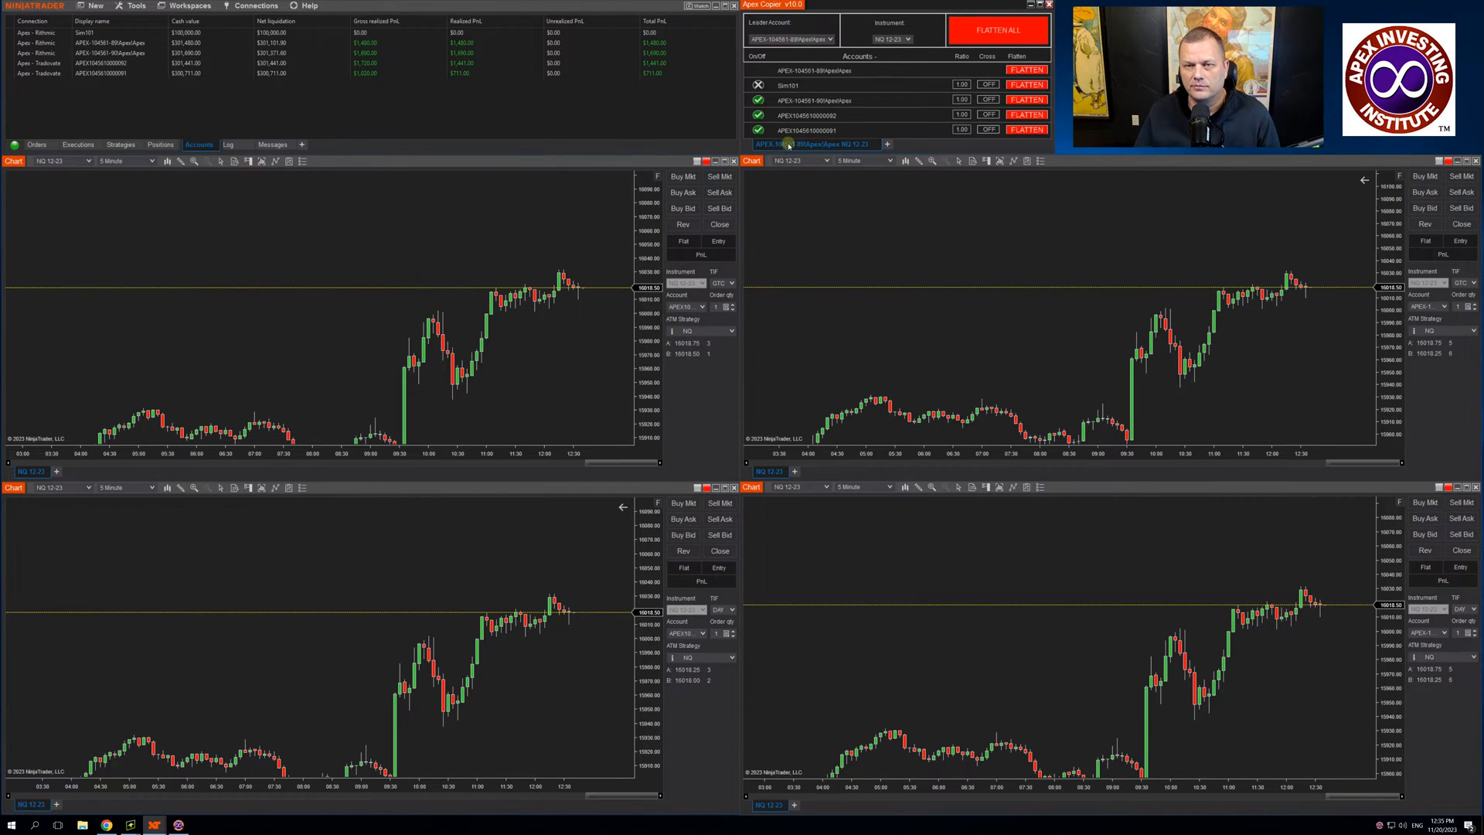
mouse_move(809, 144)
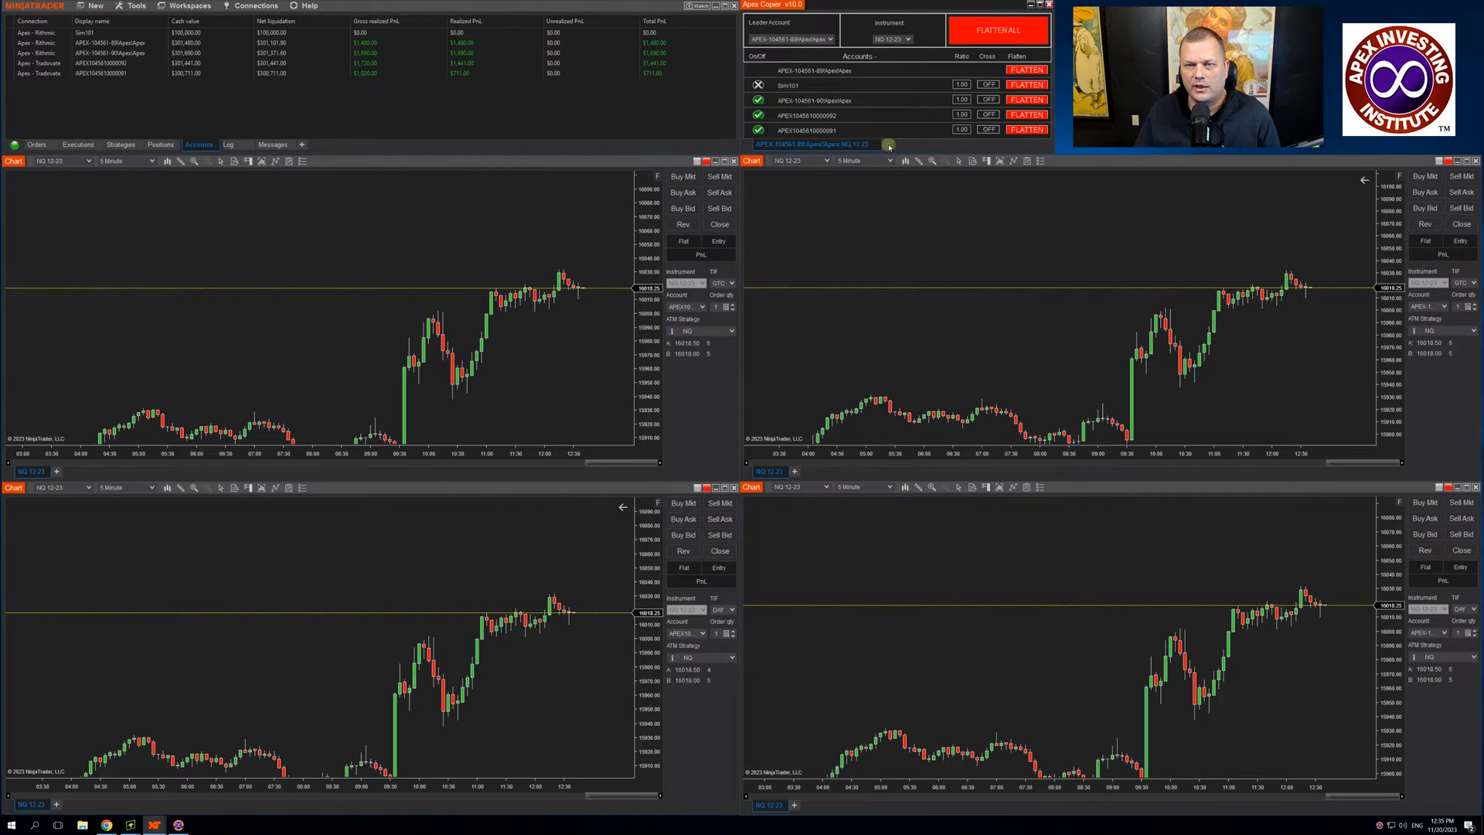
left_click(792, 39)
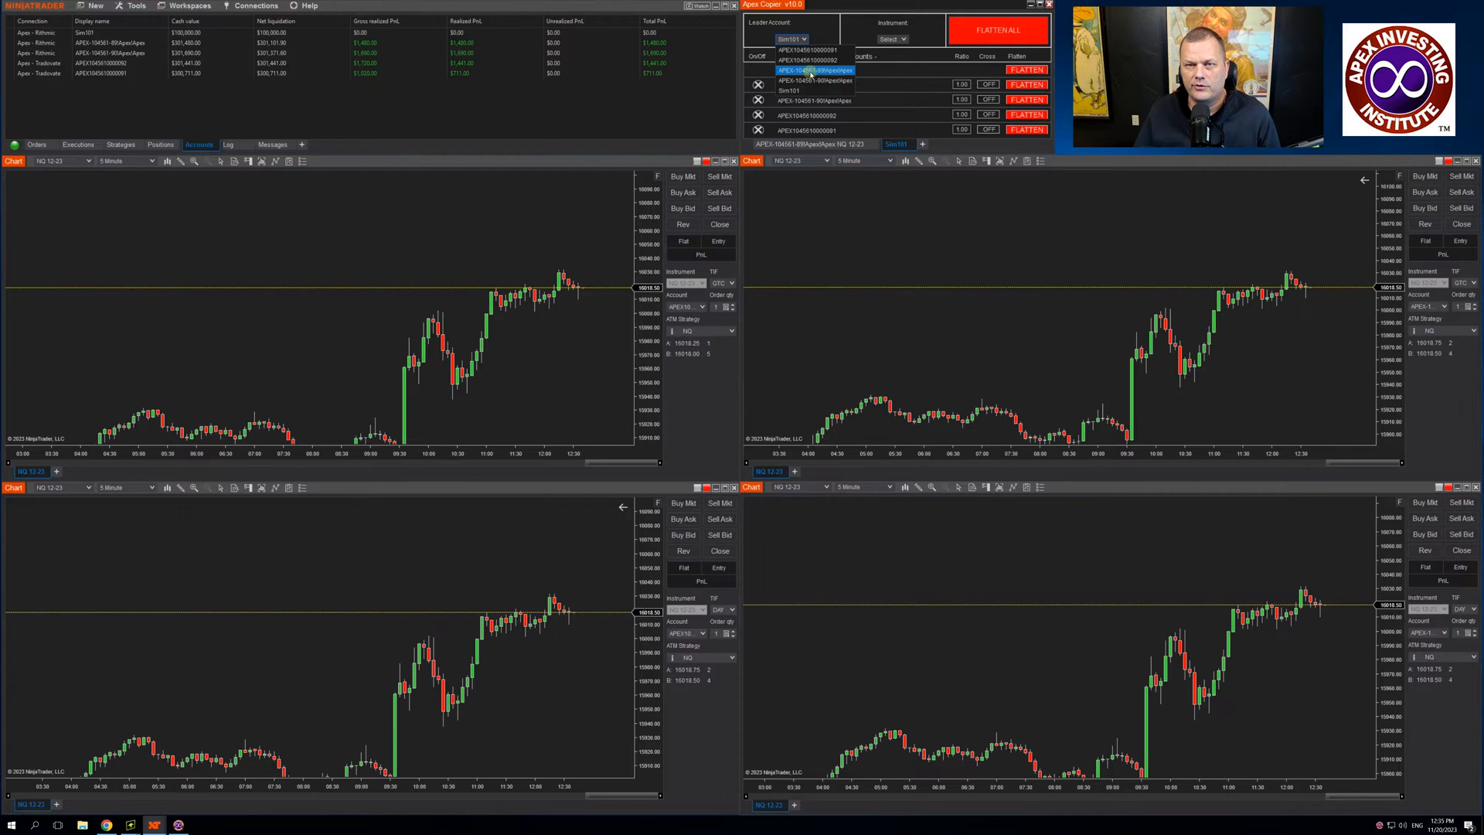
left_click(891, 39)
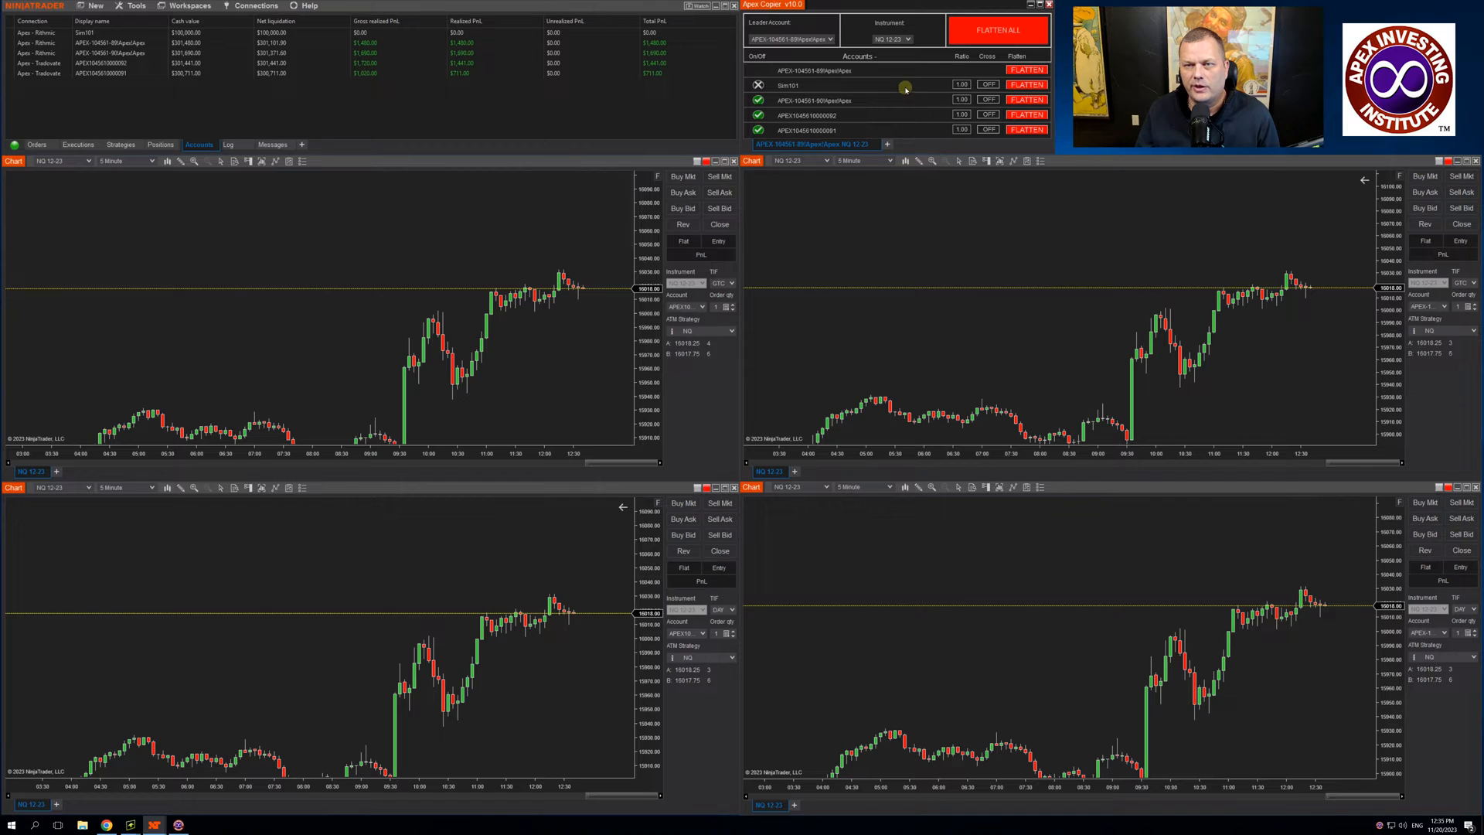
right_click(906, 85)
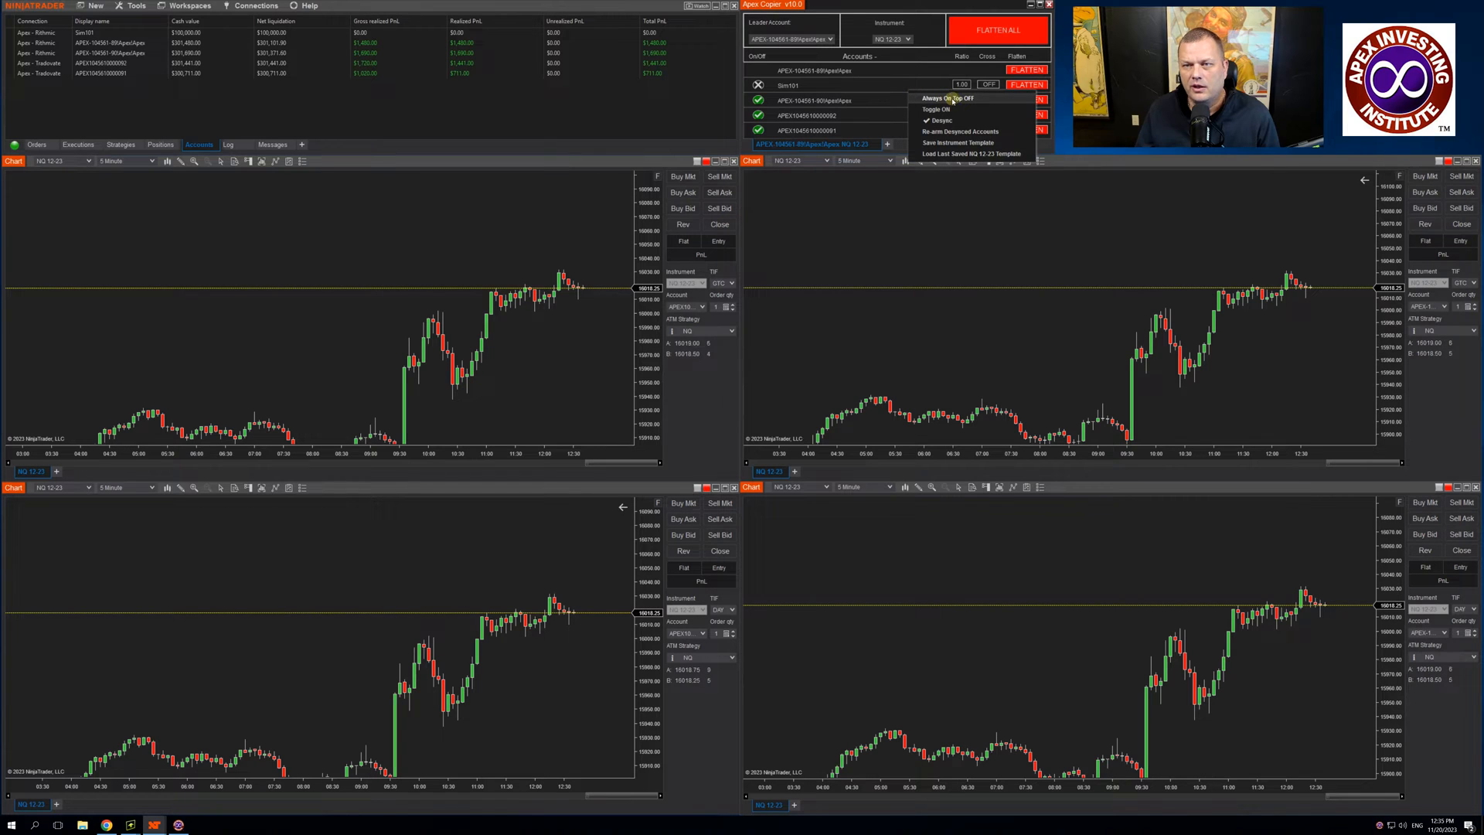
left_click(941, 89)
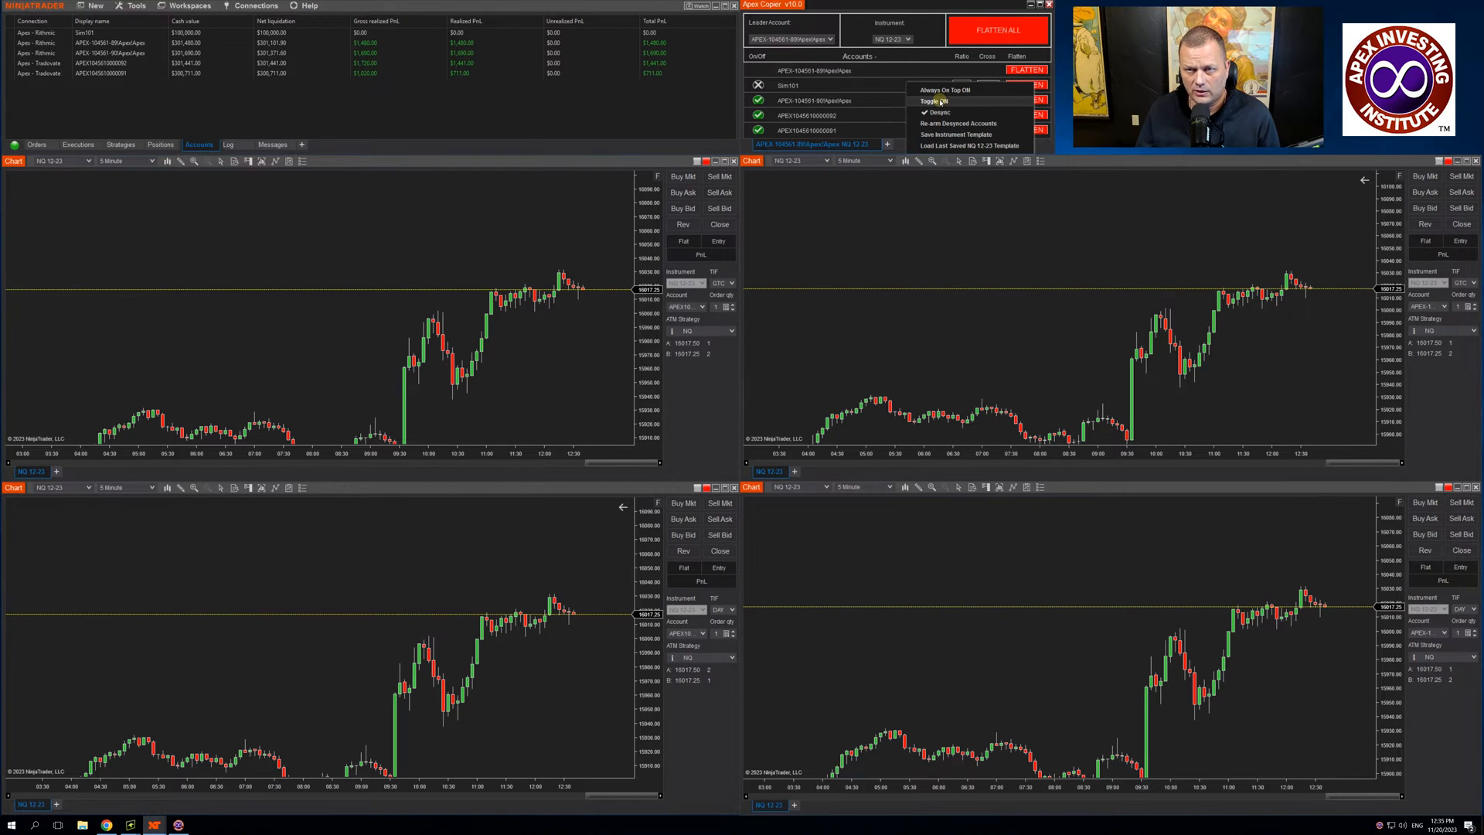
left_click(939, 102)
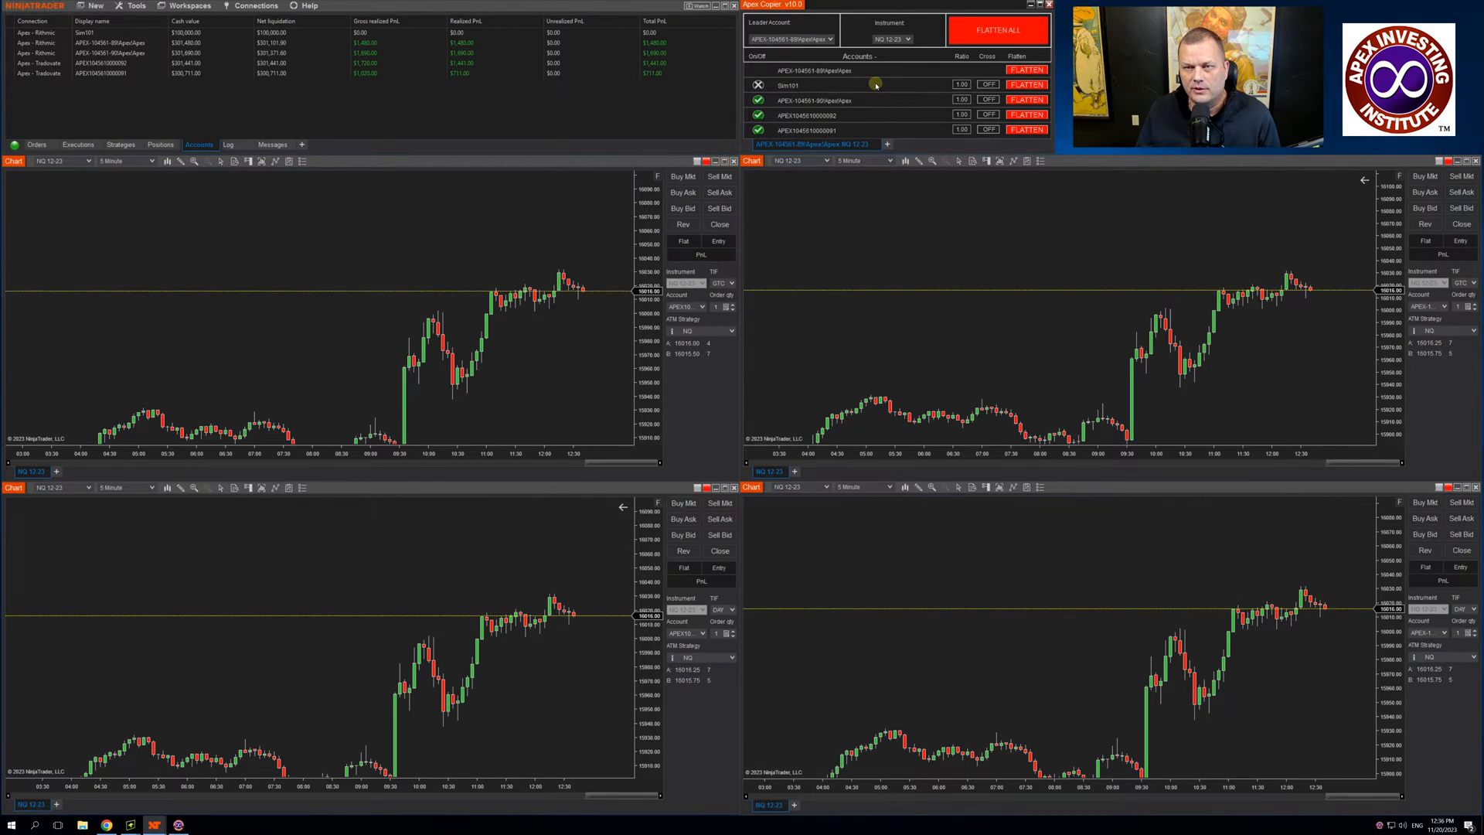
right_click(875, 84)
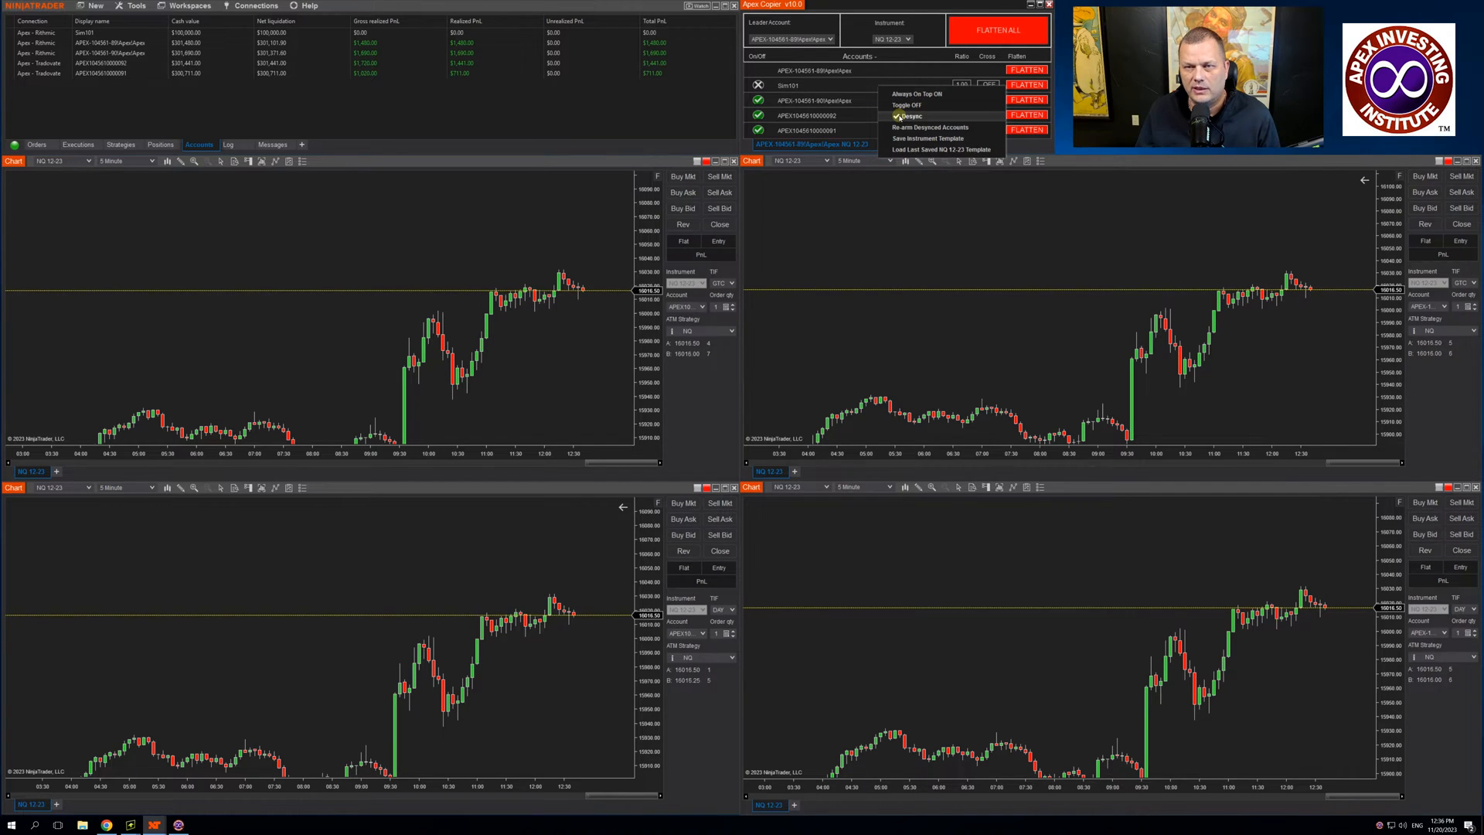
left_click(909, 116)
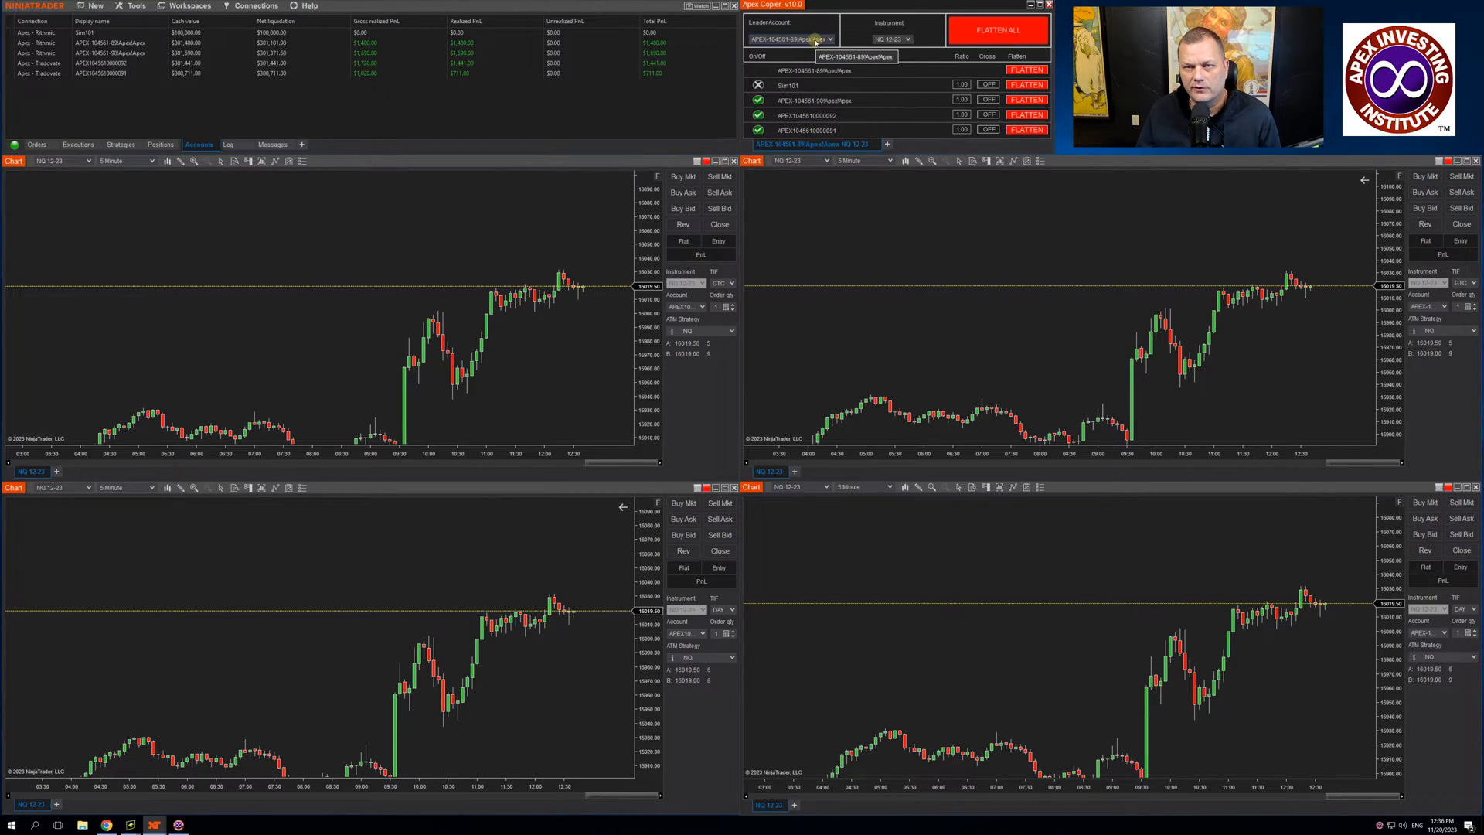
right_click(824, 85)
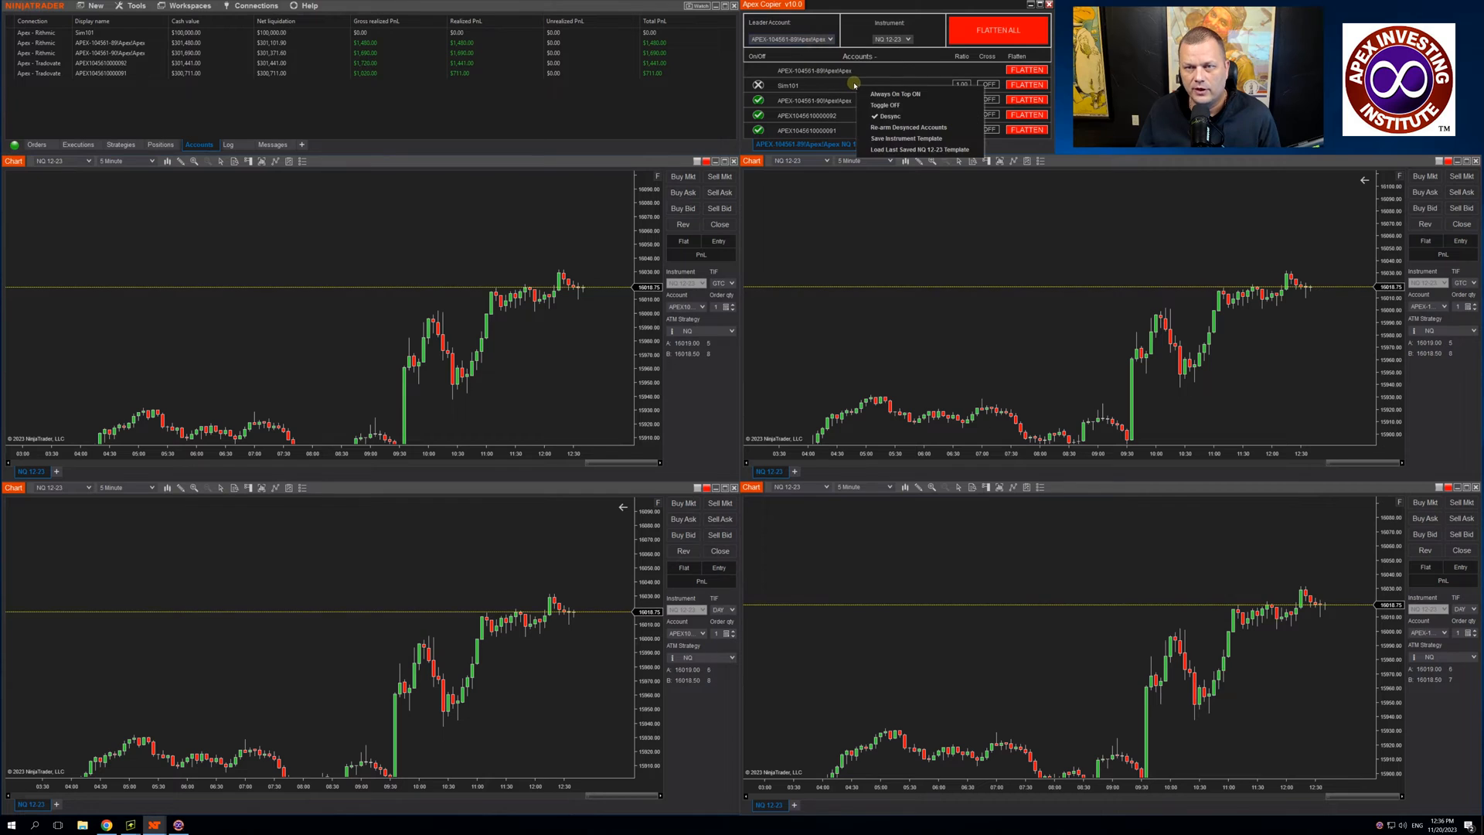
left_click(887, 116)
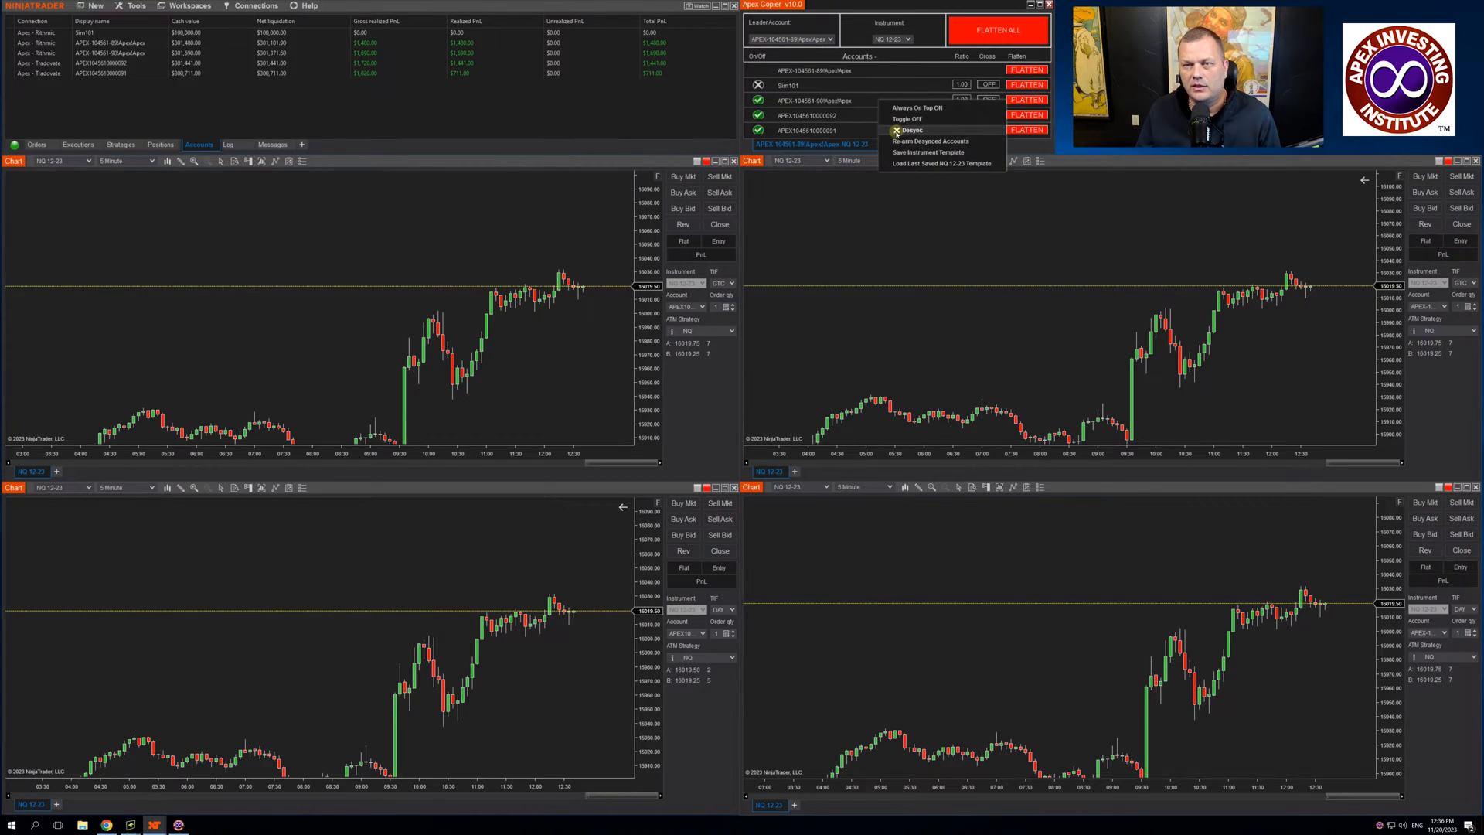
left_click(912, 130)
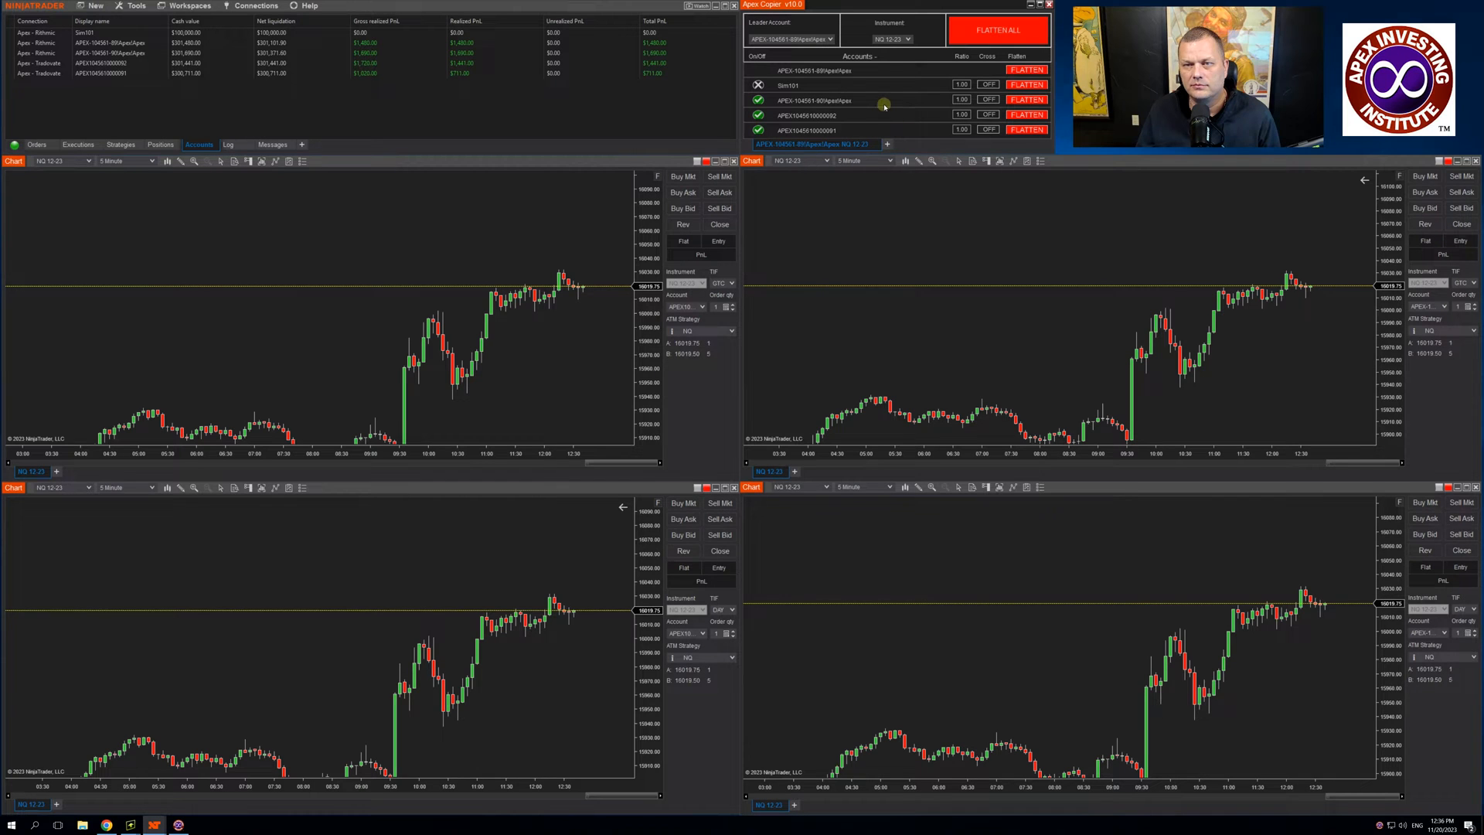
right_click(880, 102)
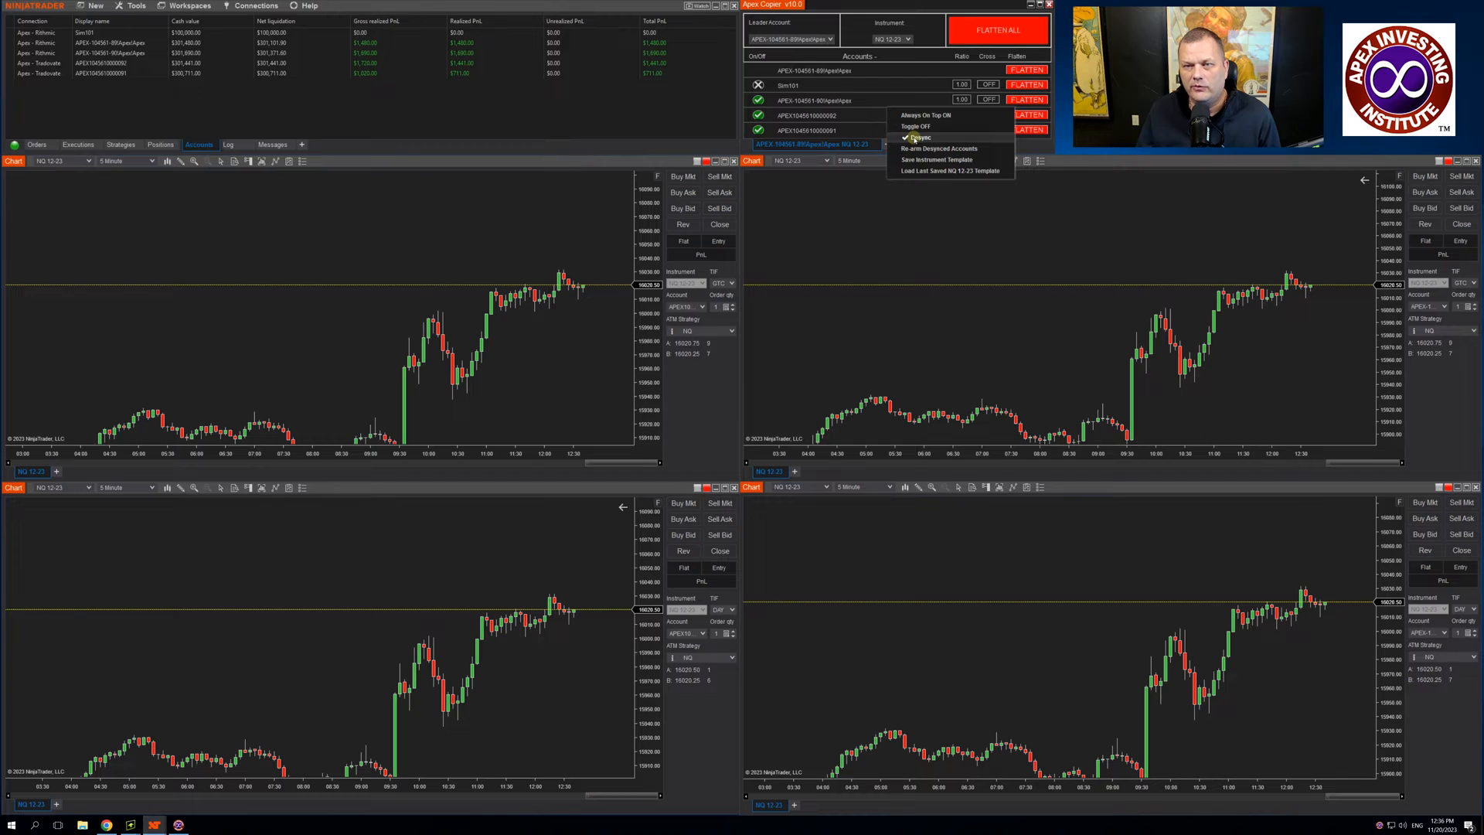
left_click(917, 137)
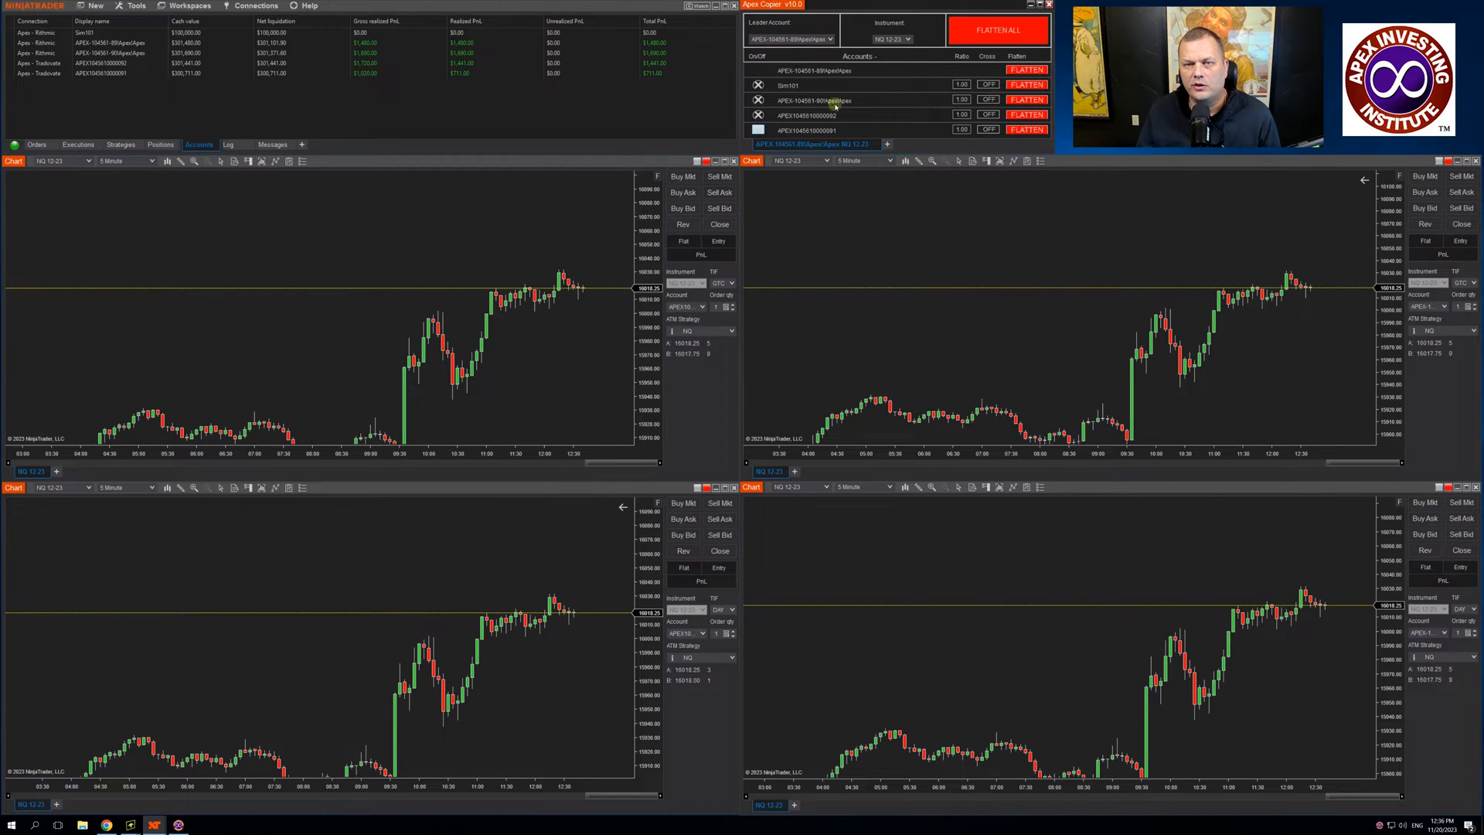
right_click(834, 101)
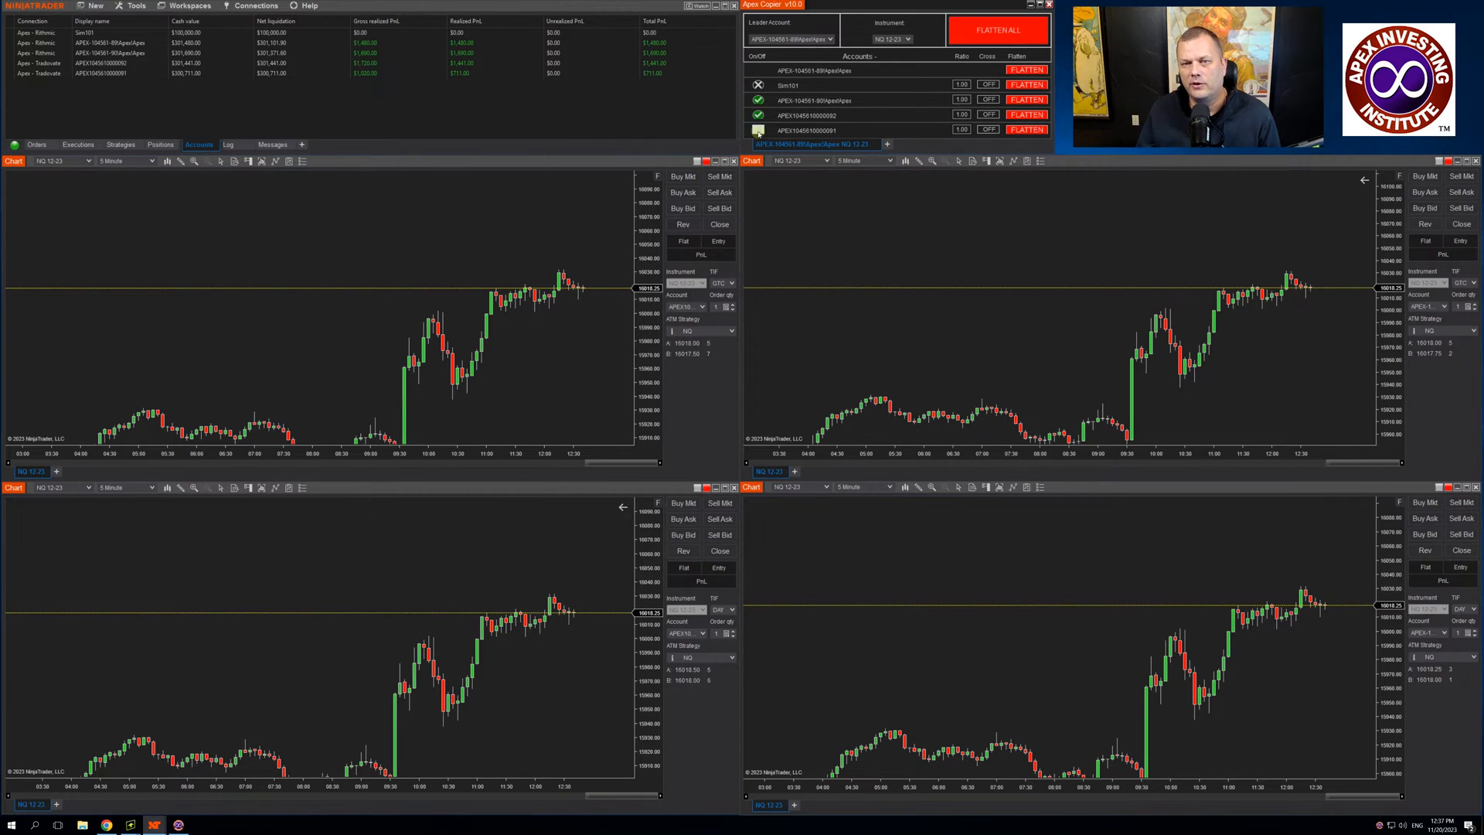
right_click(892, 100)
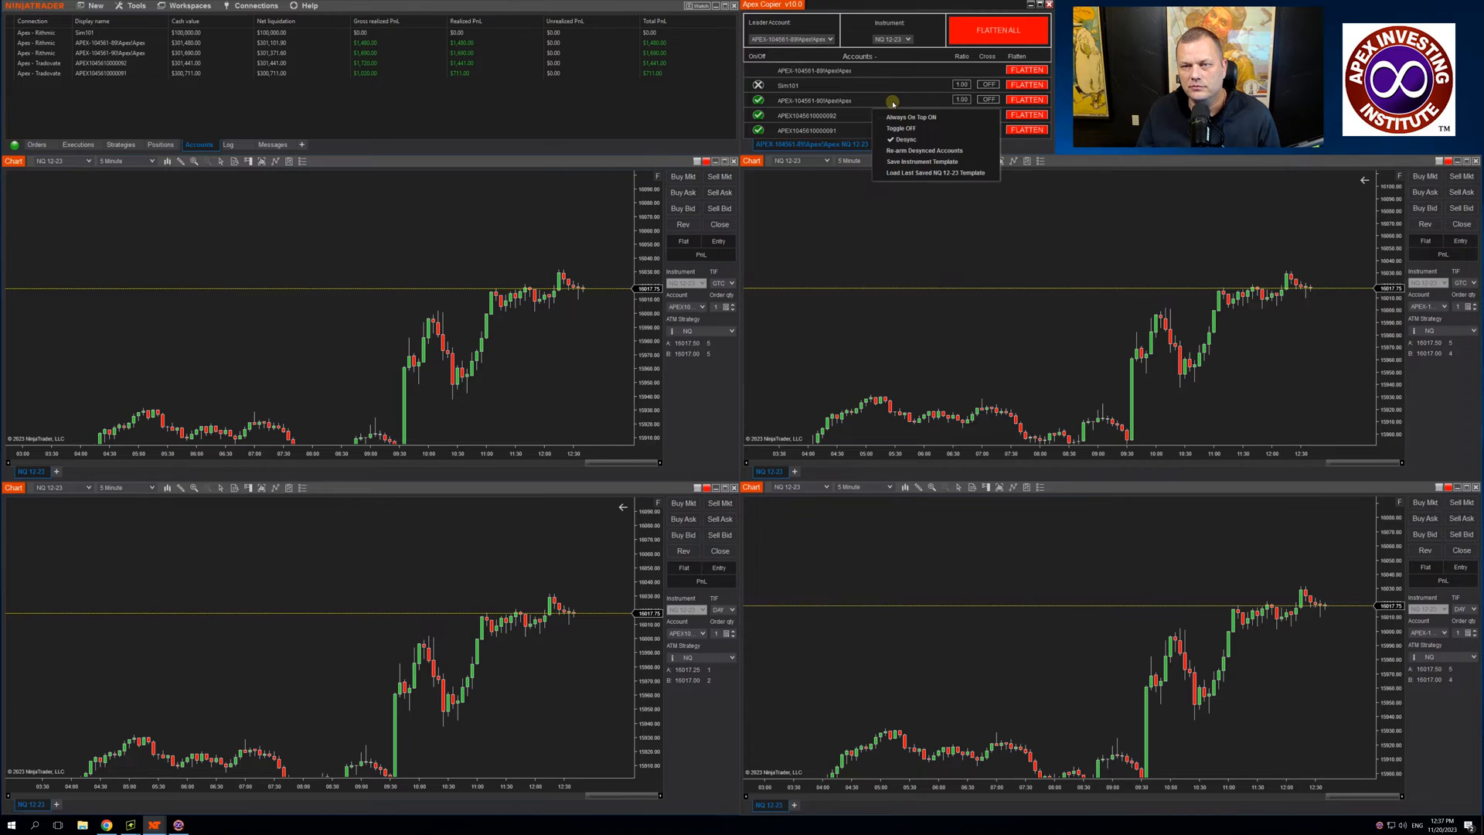
mouse_move(914, 161)
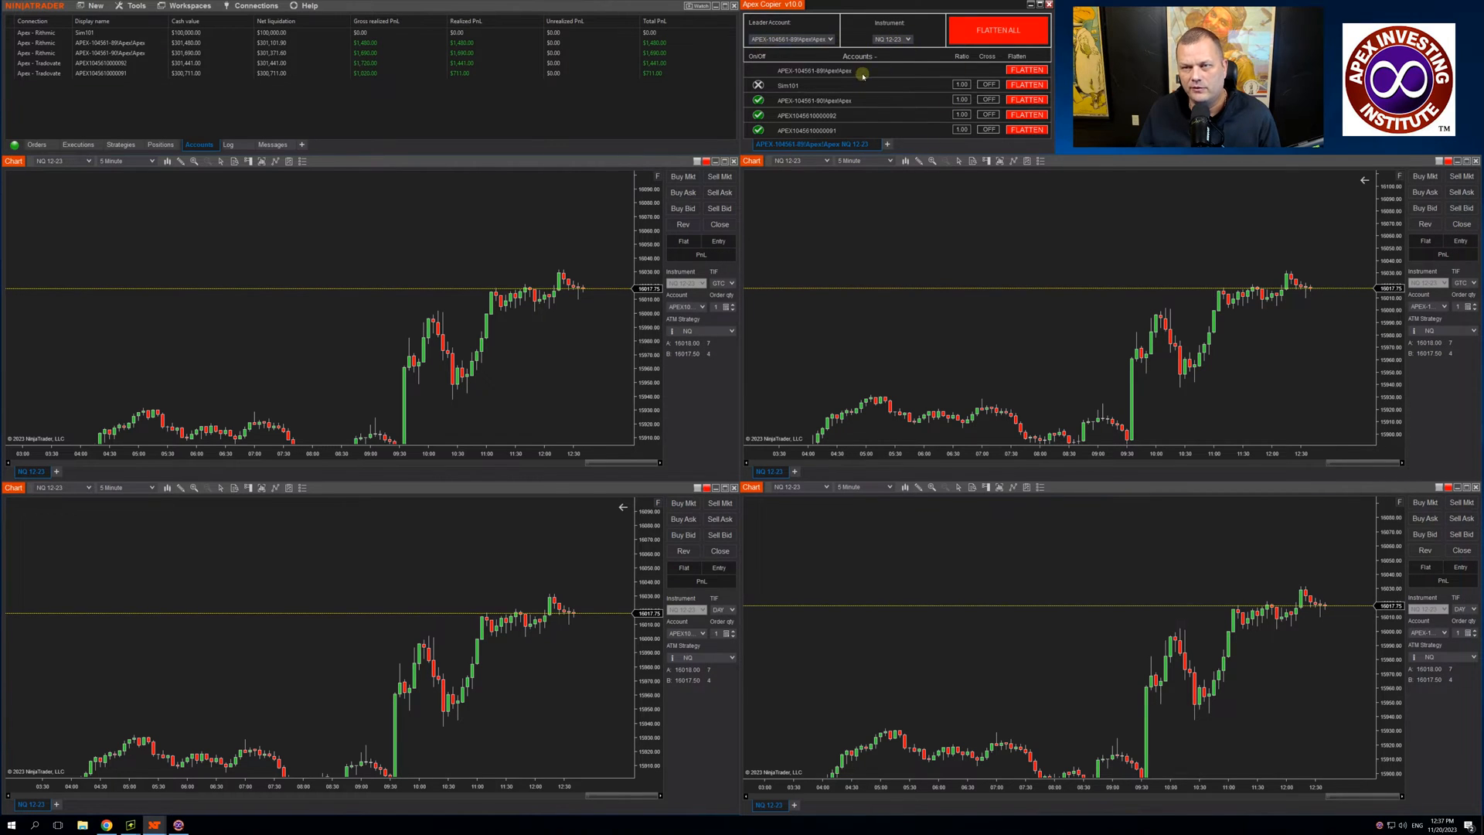
right_click(861, 74)
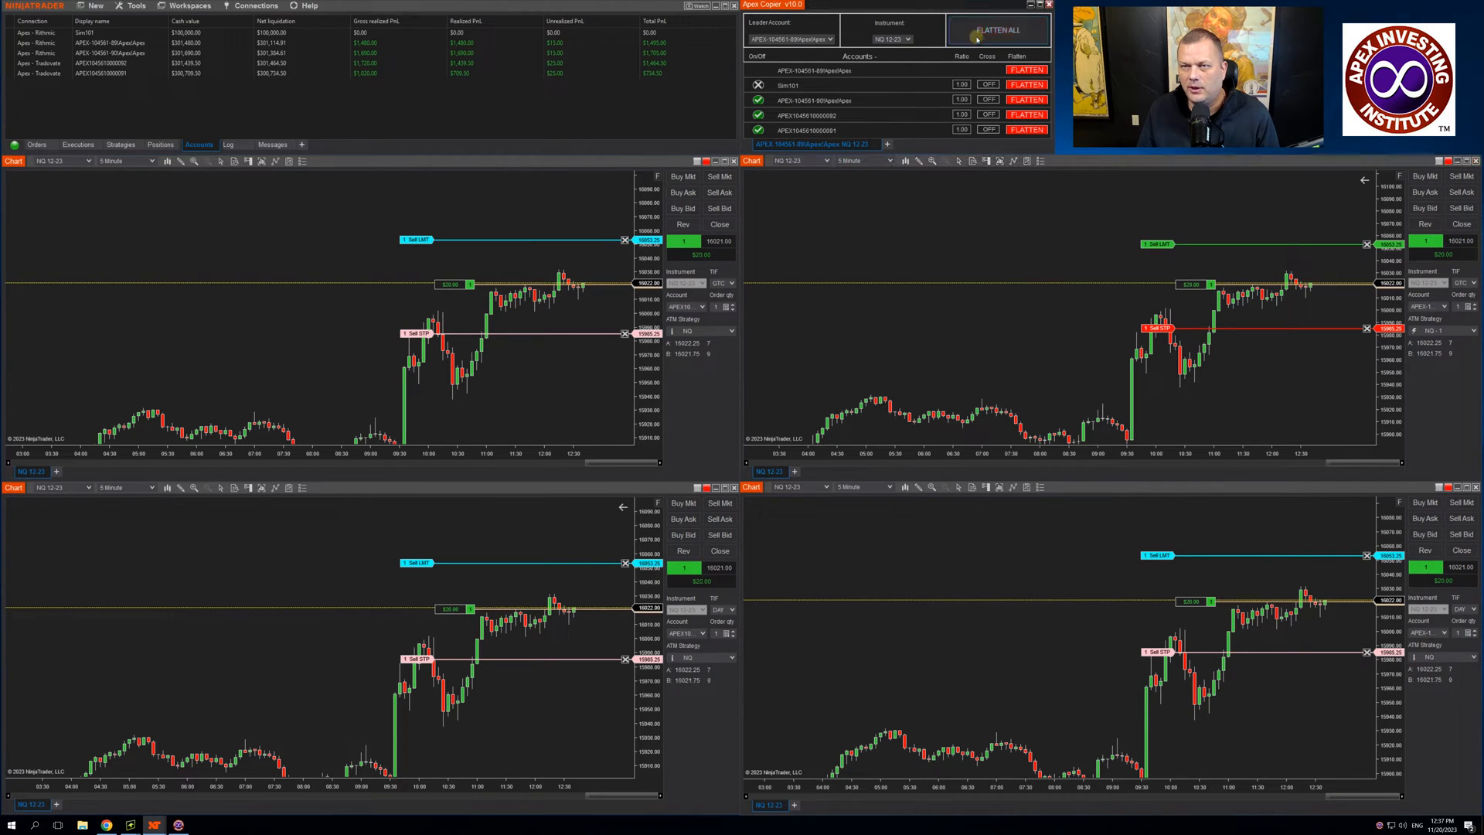
Flatten every account at once so the copied NG longs and bracket orders close.
left_click(995, 30)
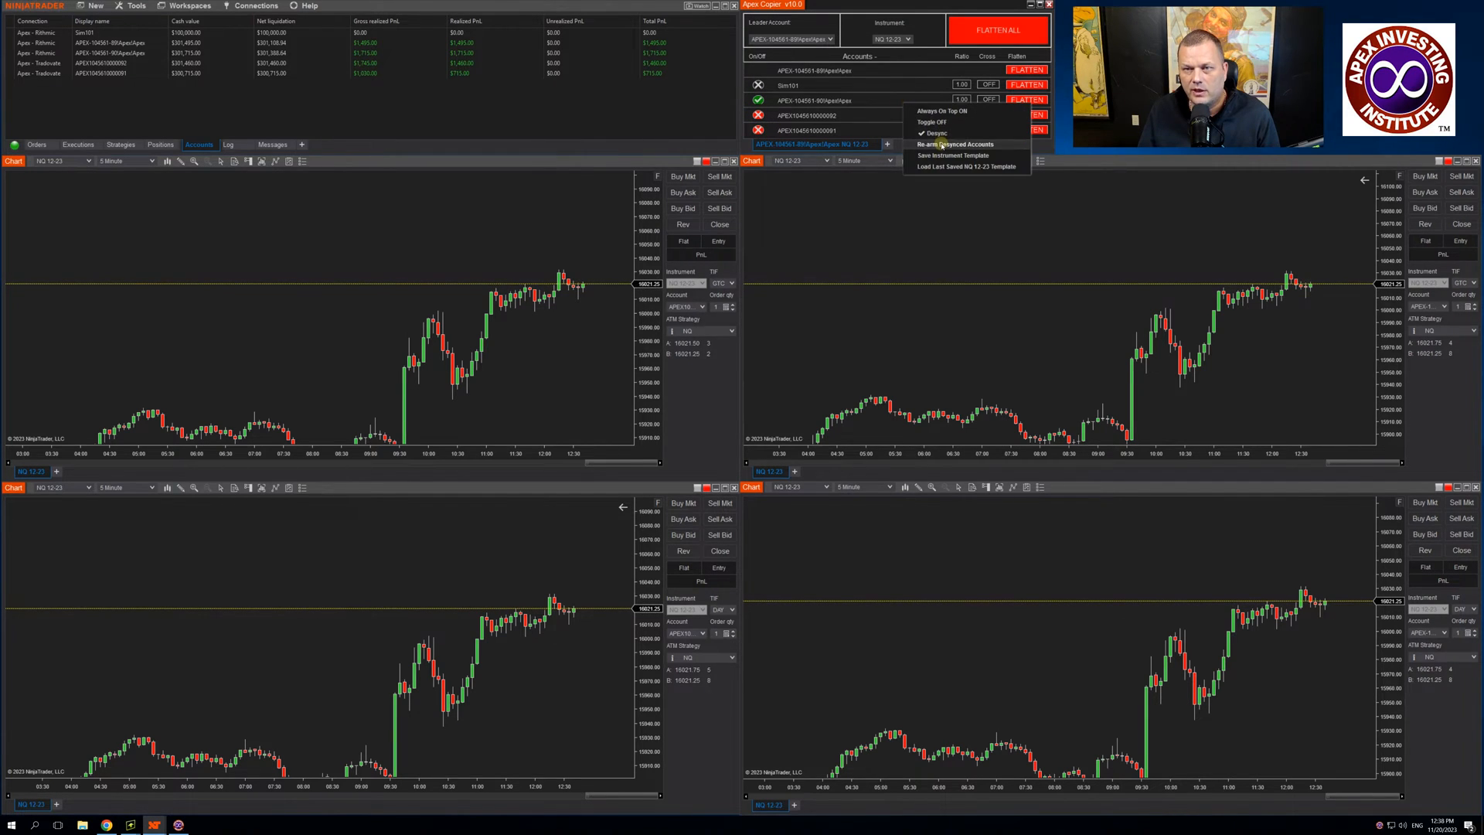
Re-arm the desynced follower accounts so all three show active again.
left_click(942, 145)
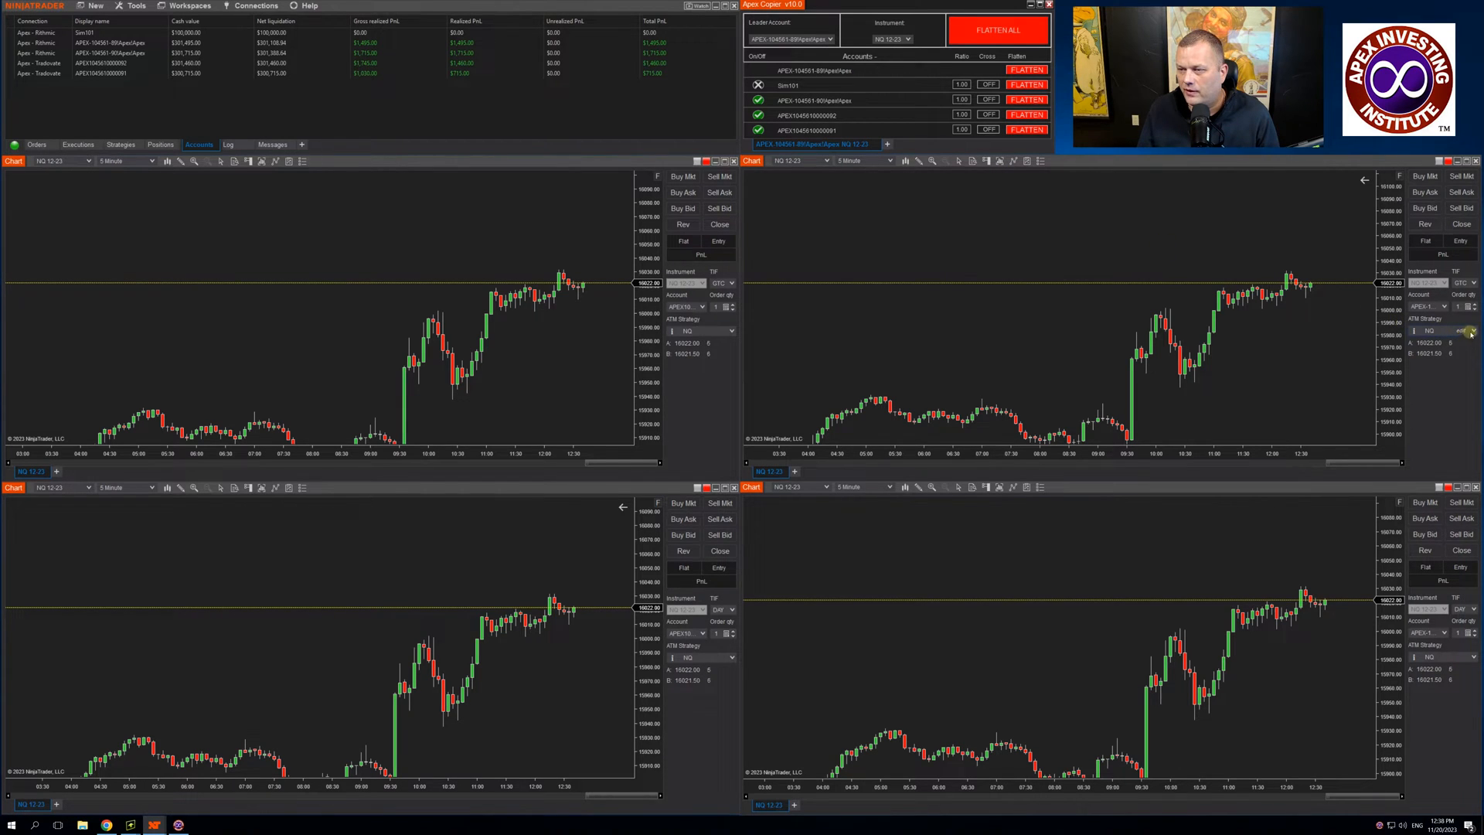
Buy one NG contract at market on the leader, add a sell limit above it, then flatten all accounts.
left_click(1470, 331)
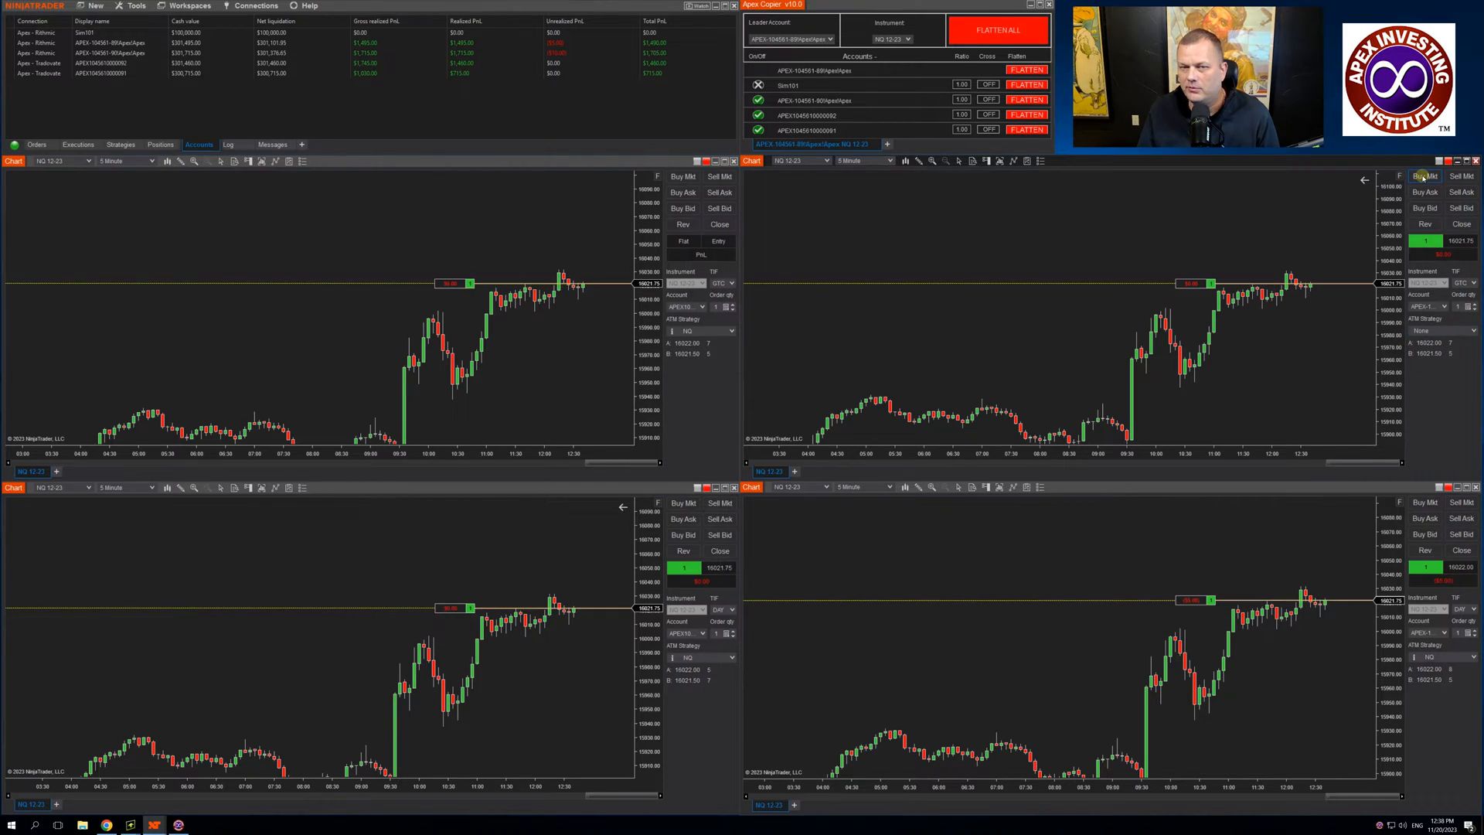
right_click(1173, 204)
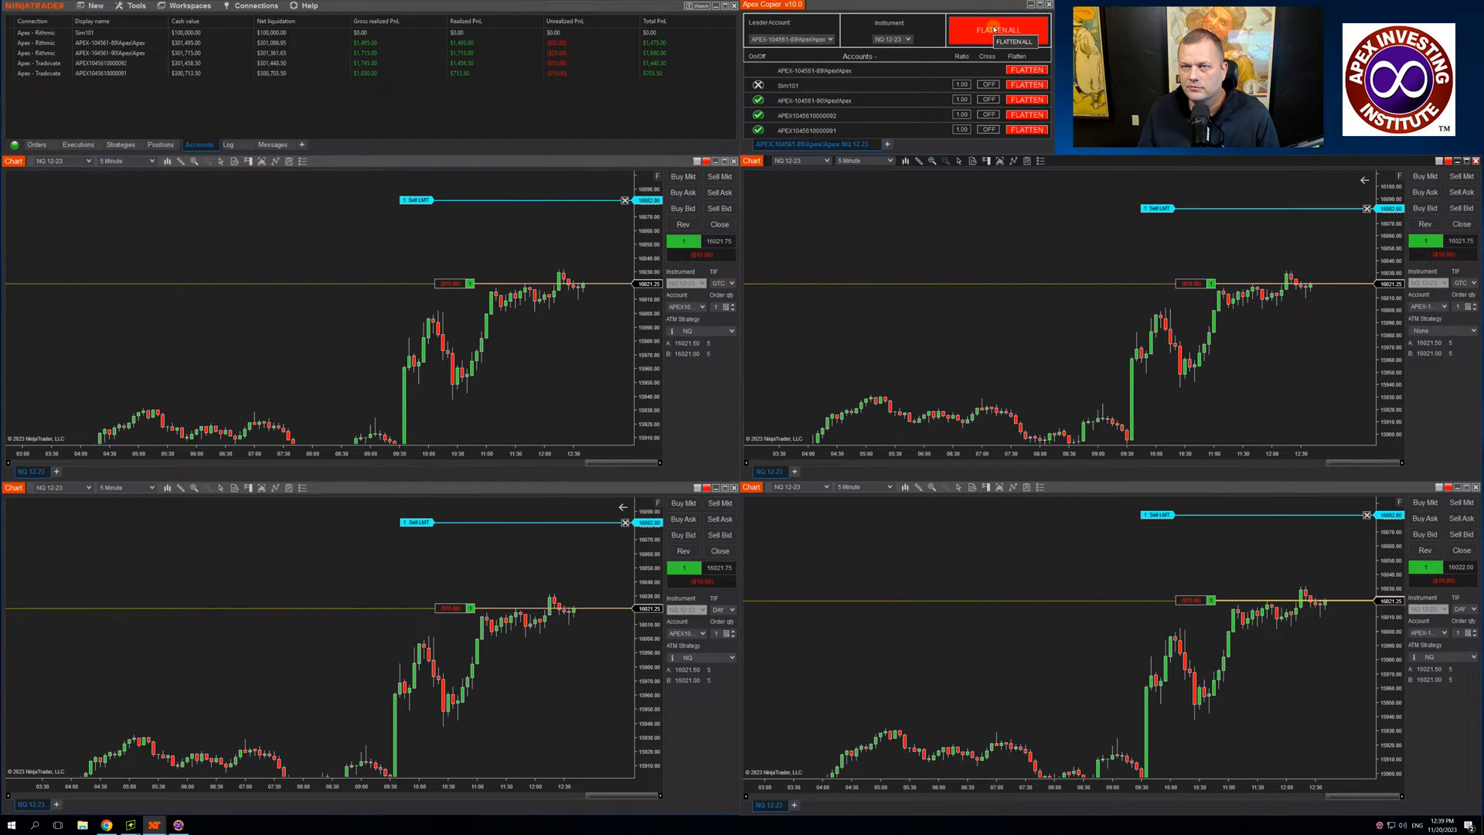
left_click(999, 31)
type("2")
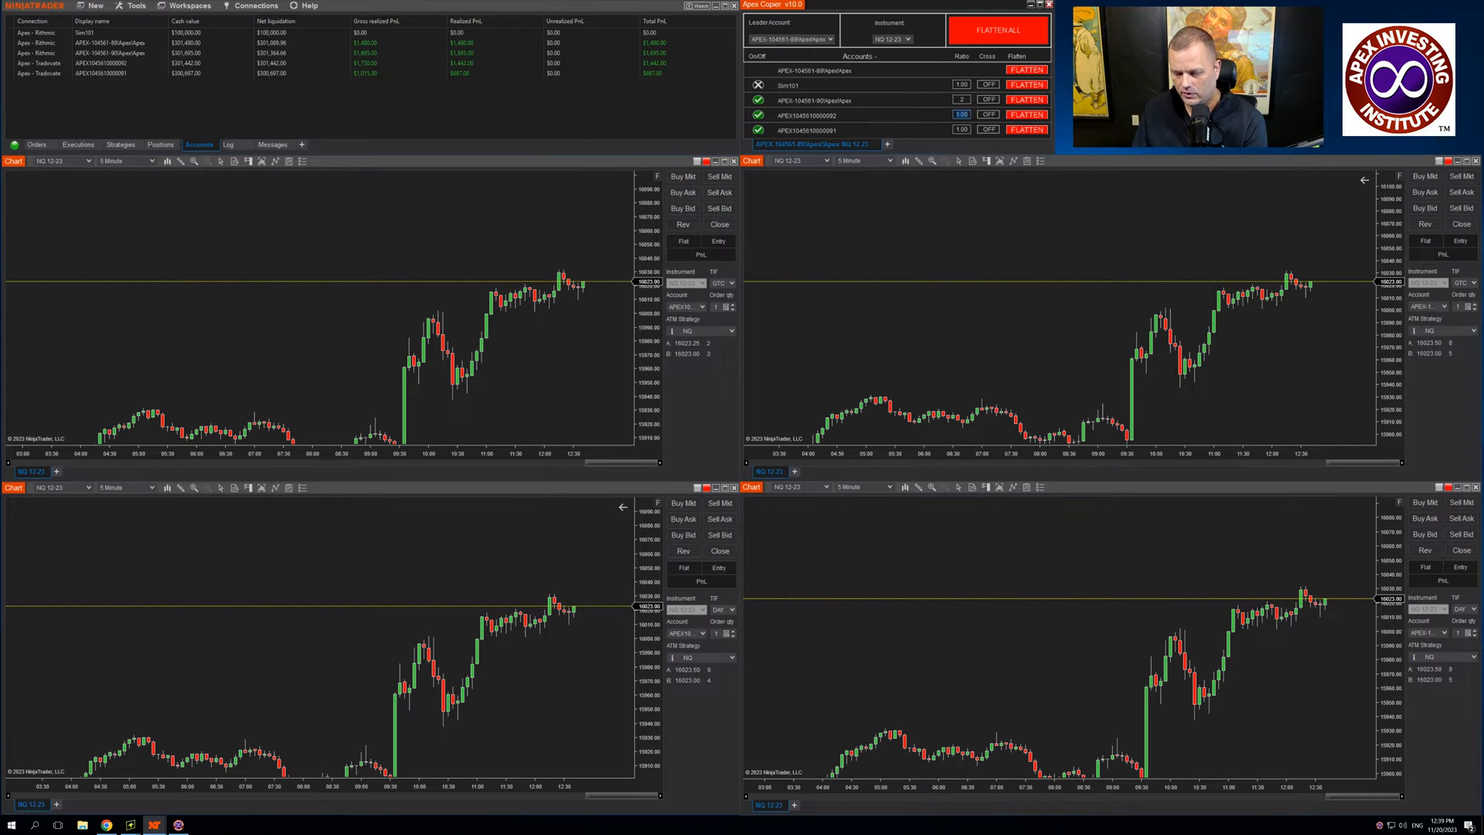
Raise the third follower's ratio to 4, then flatten the scaled copied positions on every account.
left_click(962, 130)
type("4")
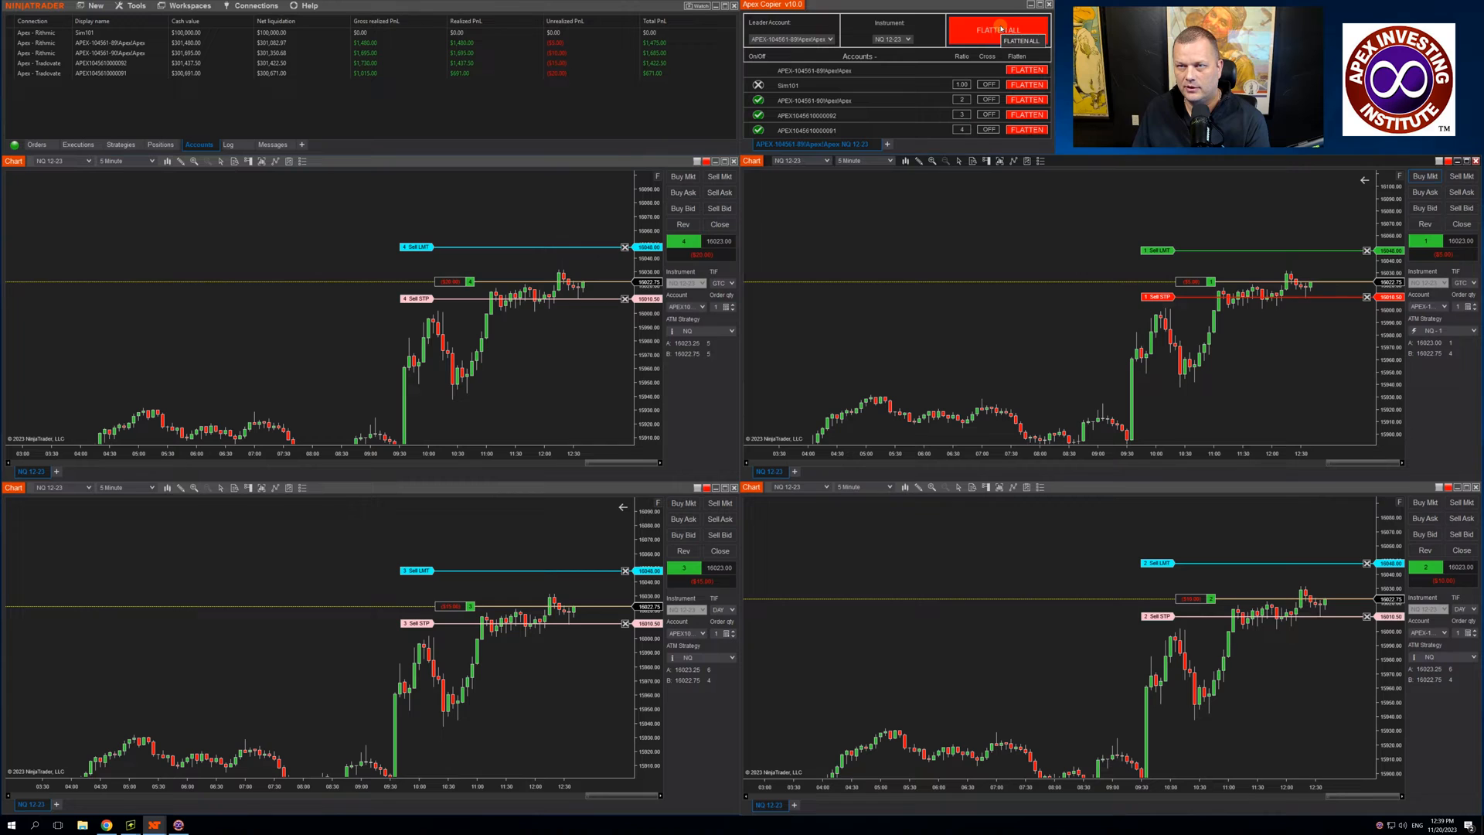
left_click(998, 31)
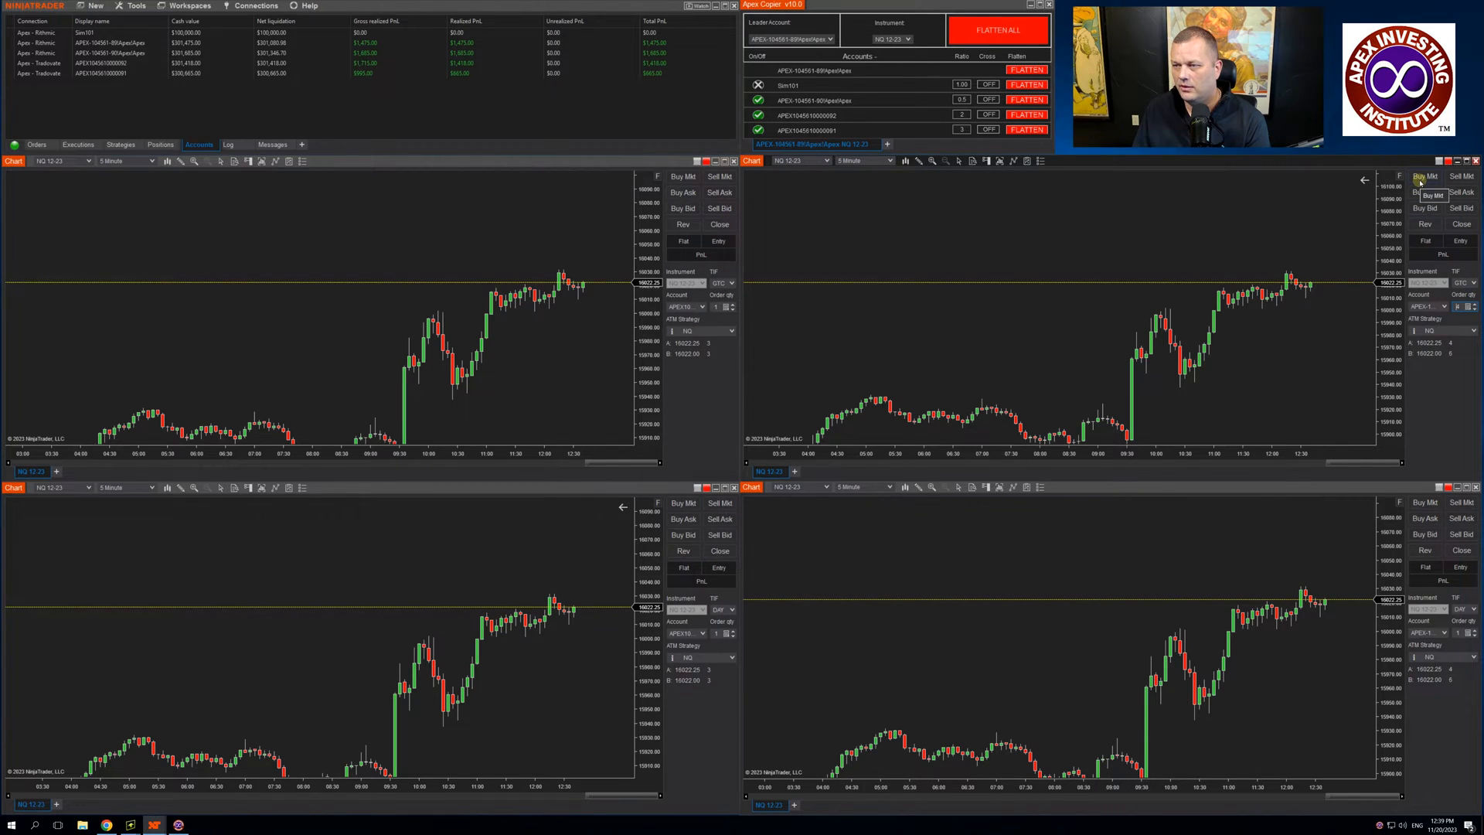
Buy at market on the leader with the 0.5, 2 and 3 ratios, then flatten every account.
left_click(1424, 176)
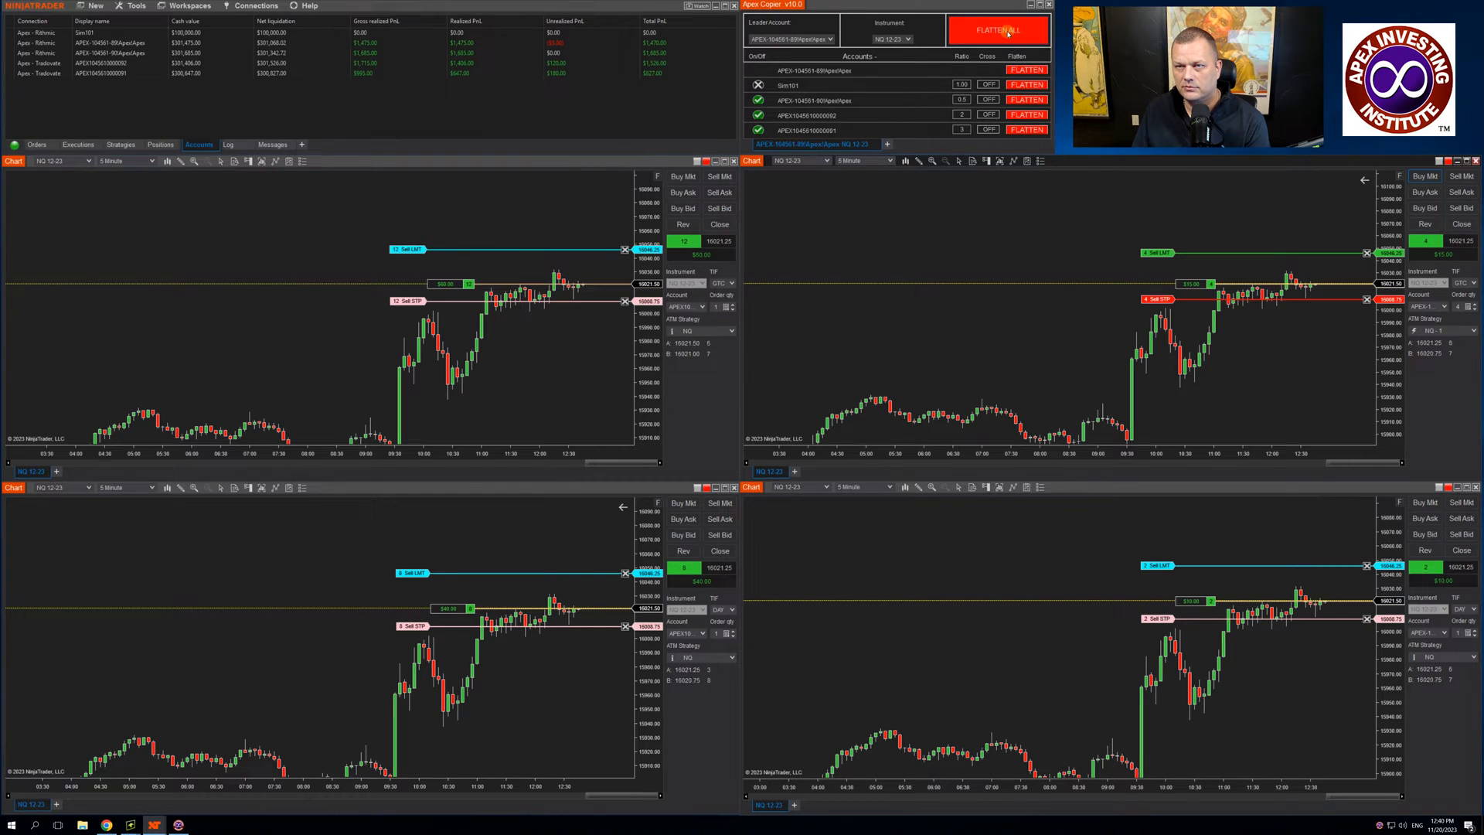
left_click(999, 31)
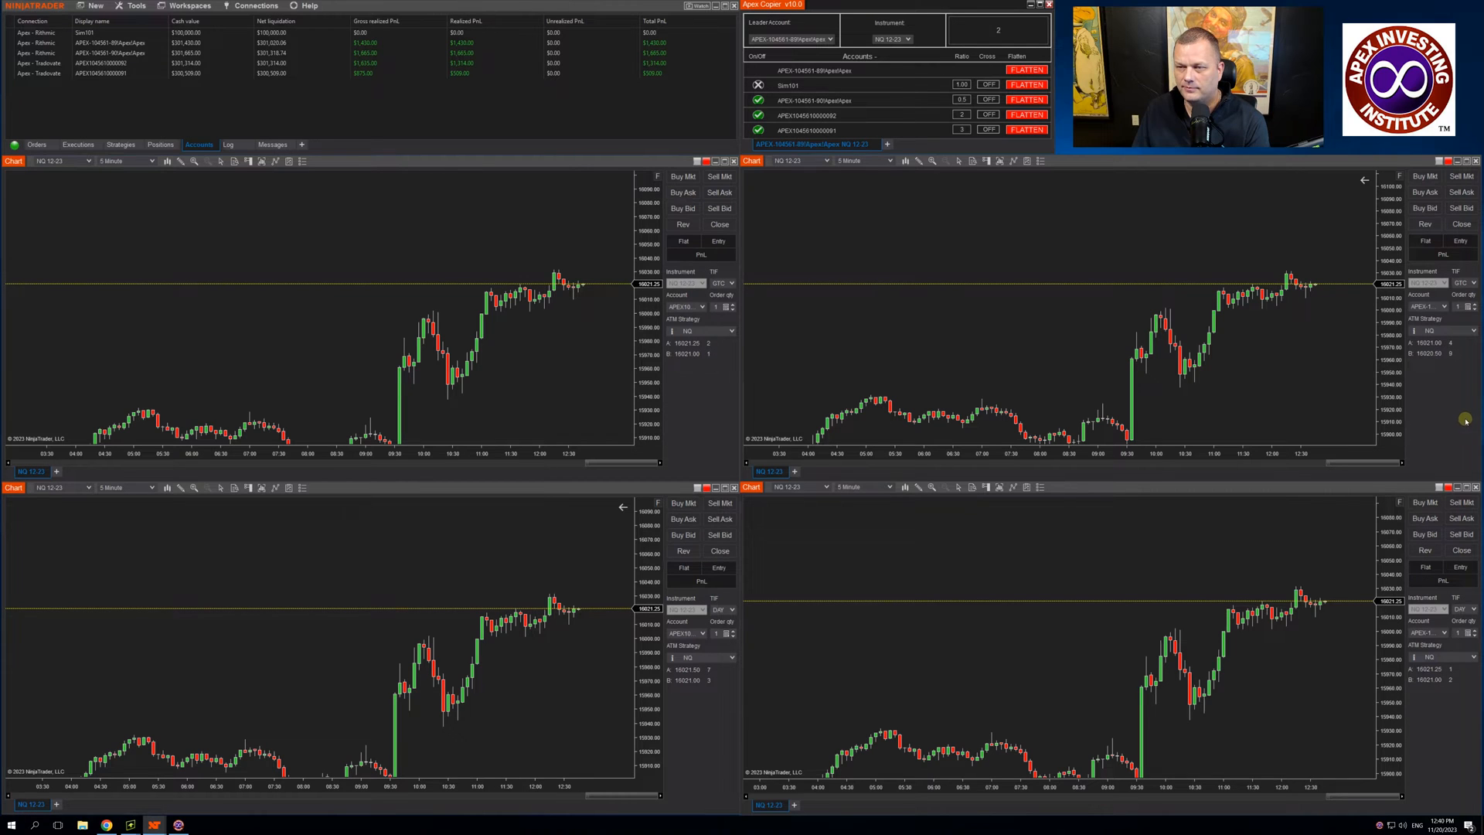
left_click(998, 30)
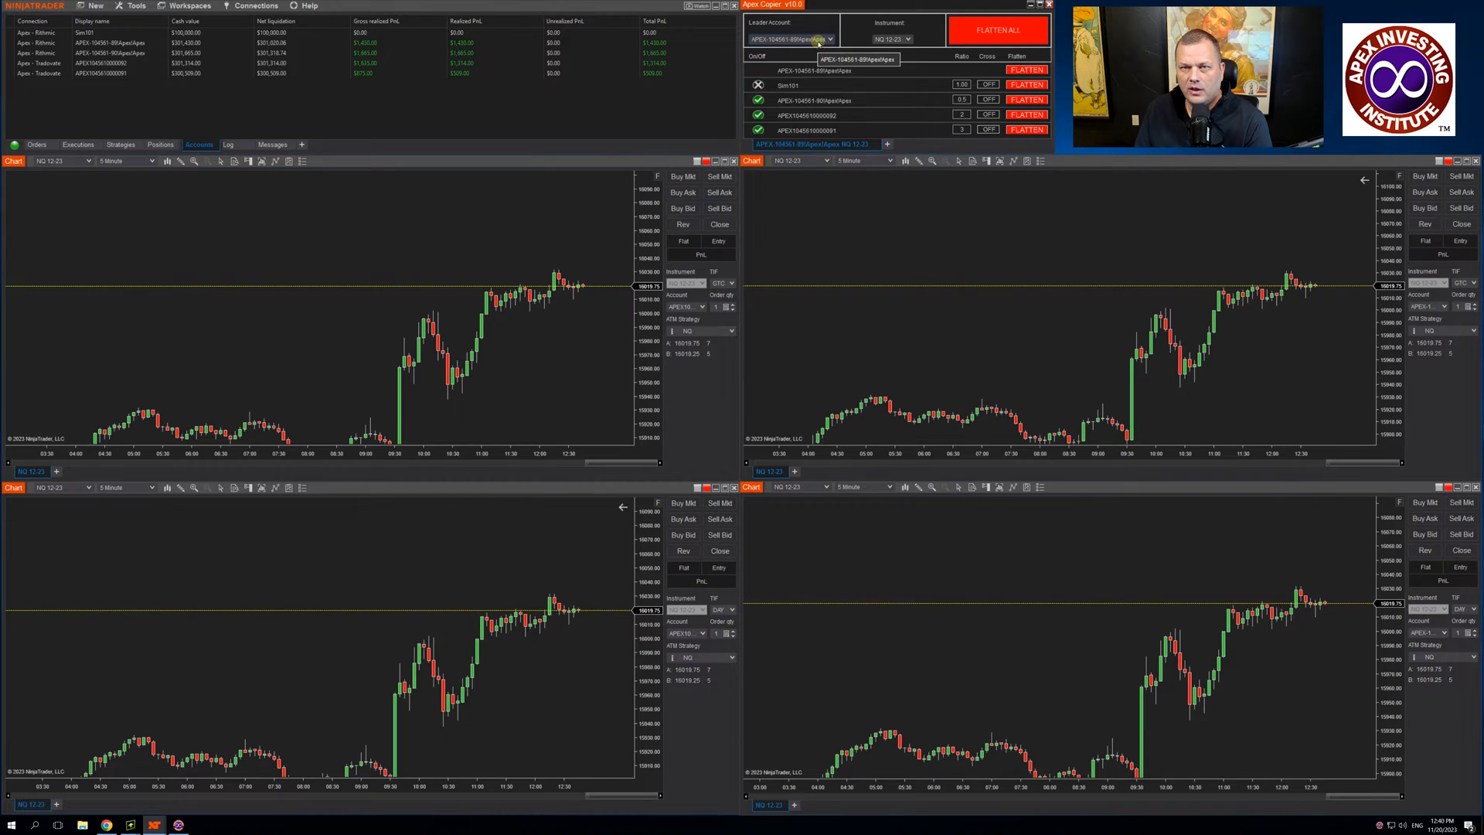
left_click(828, 39)
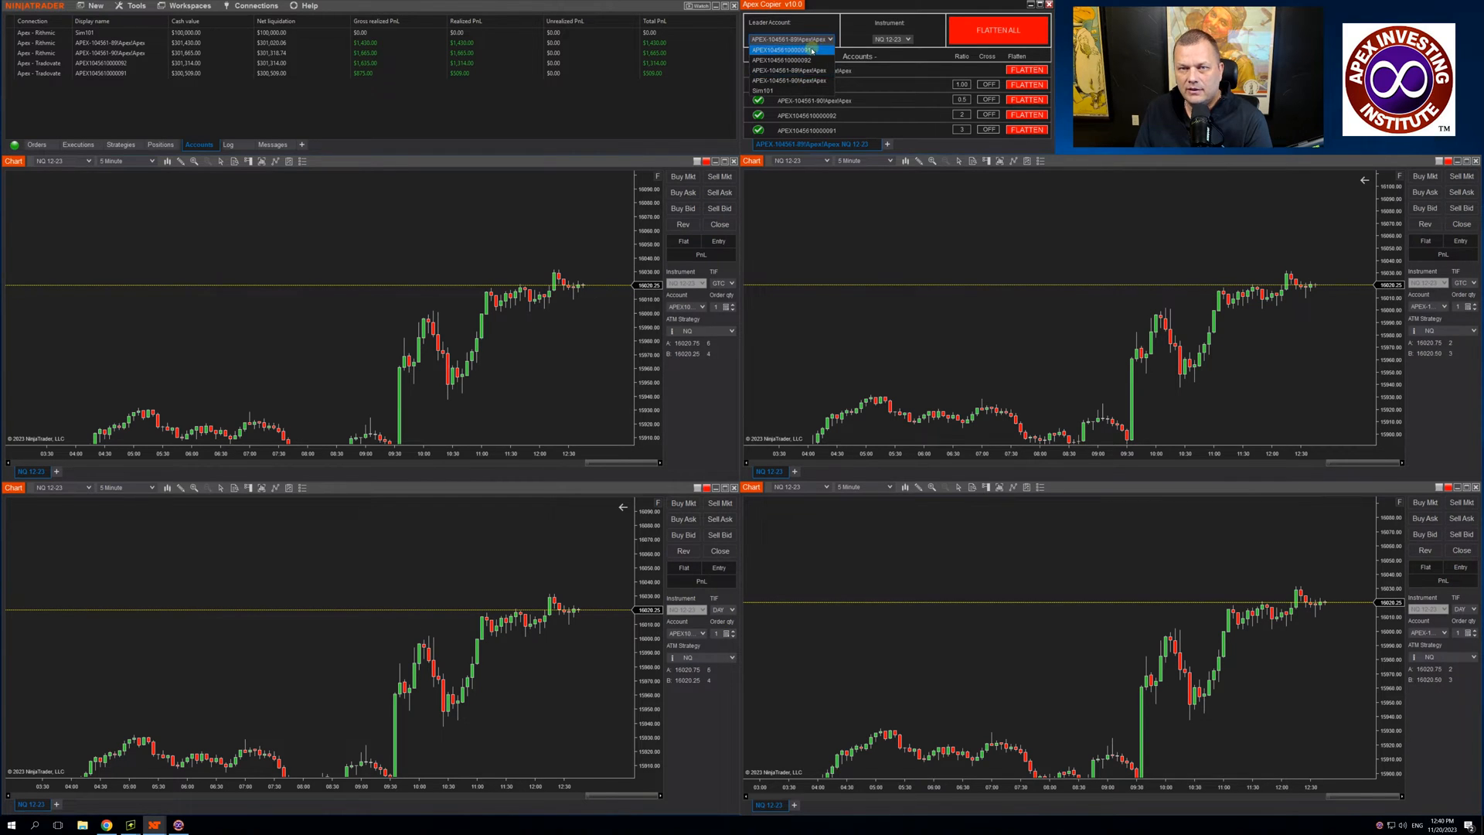
left_click(790, 39)
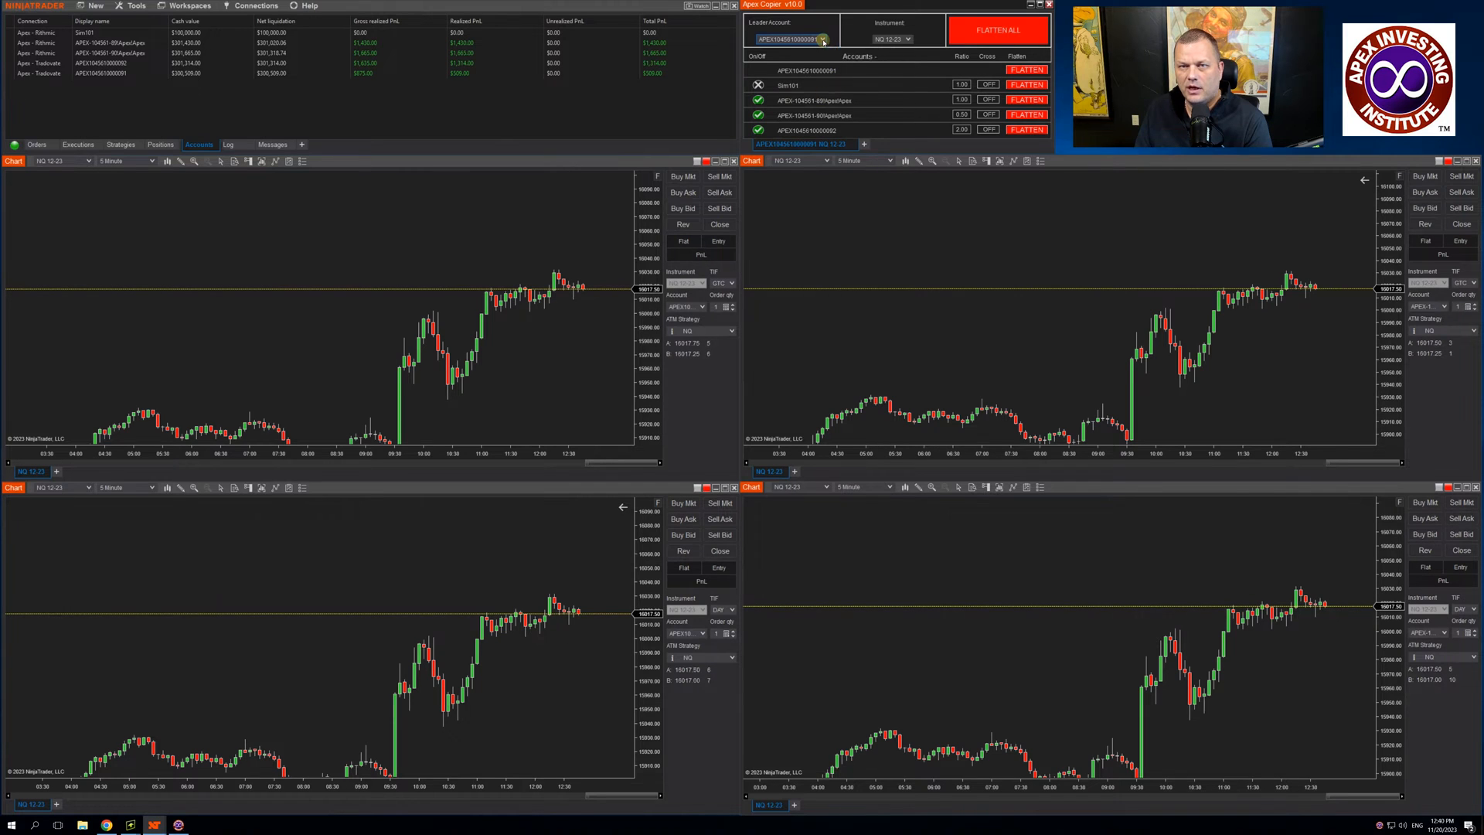
left_click(823, 39)
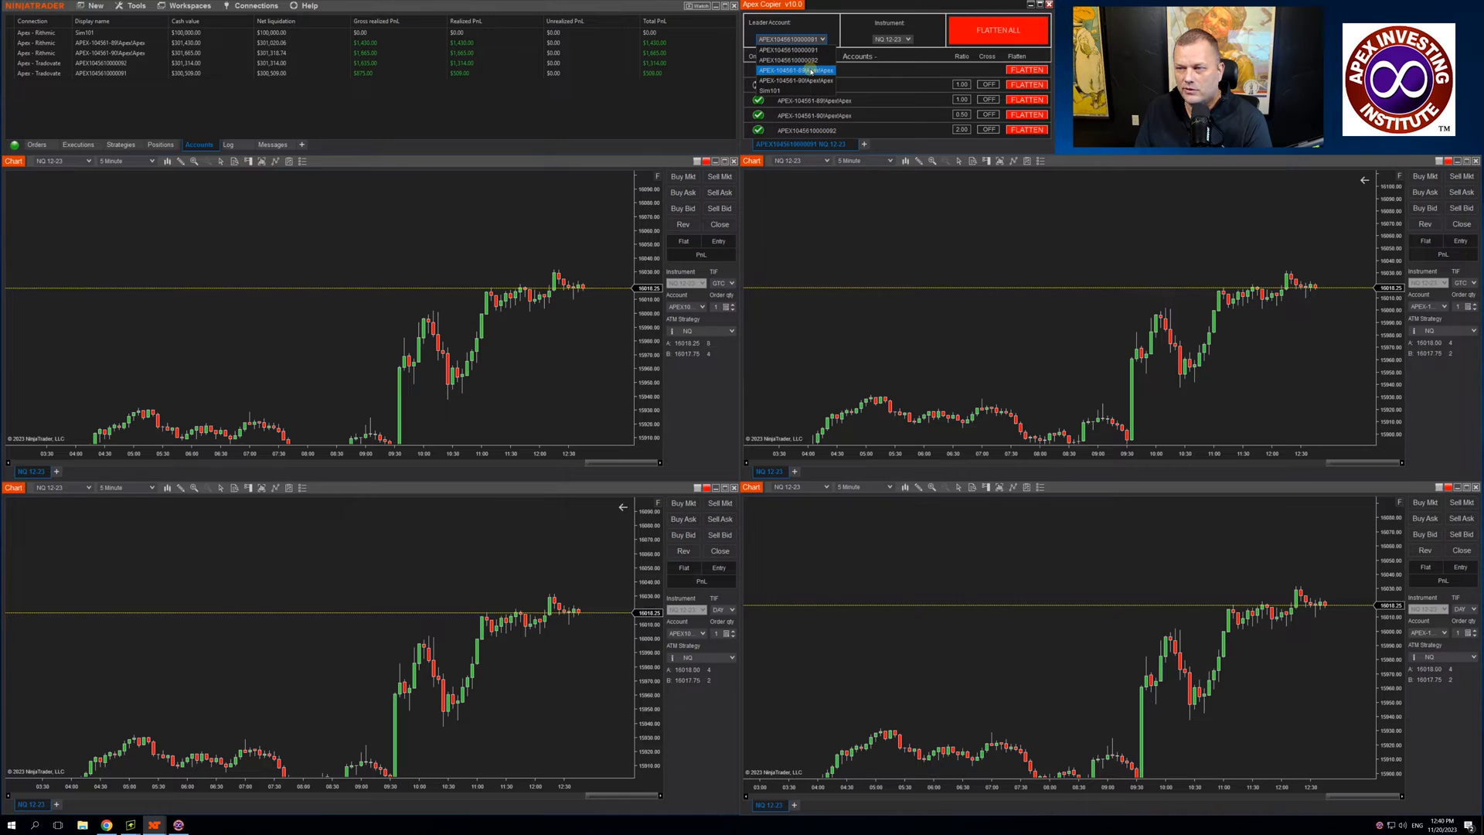
left_click(795, 70)
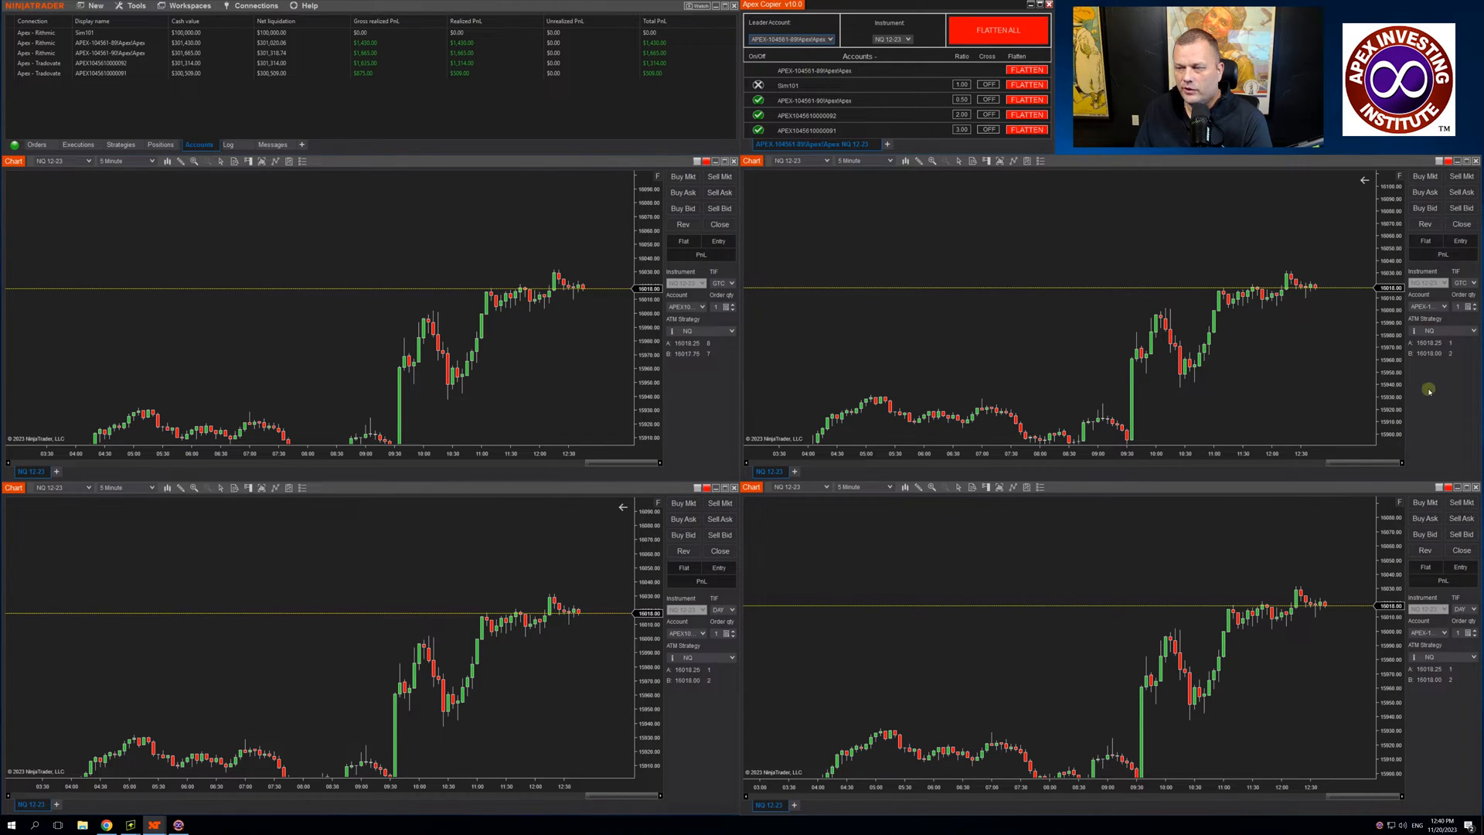
right_click(1428, 391)
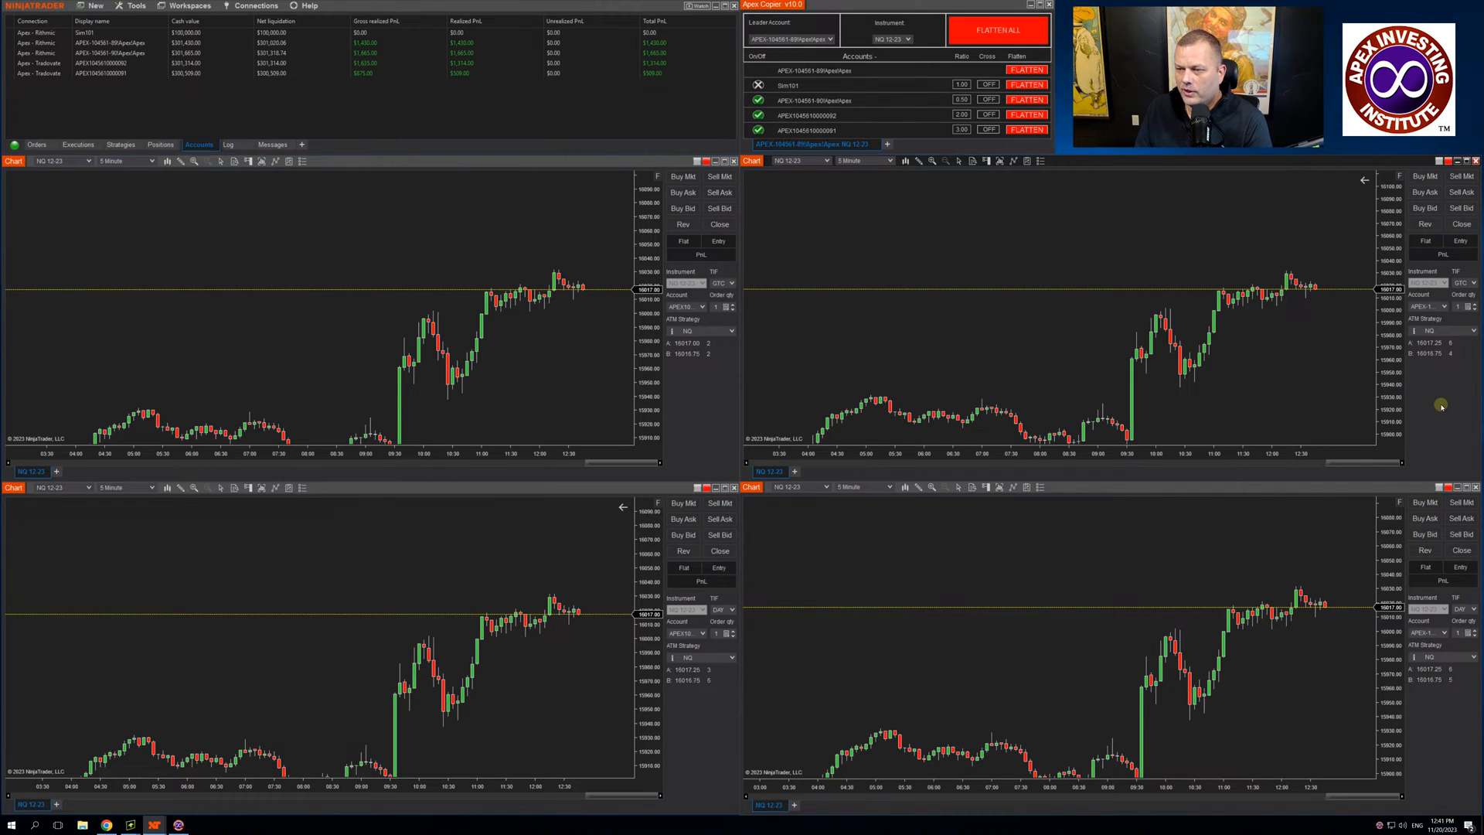
right_click(1441, 407)
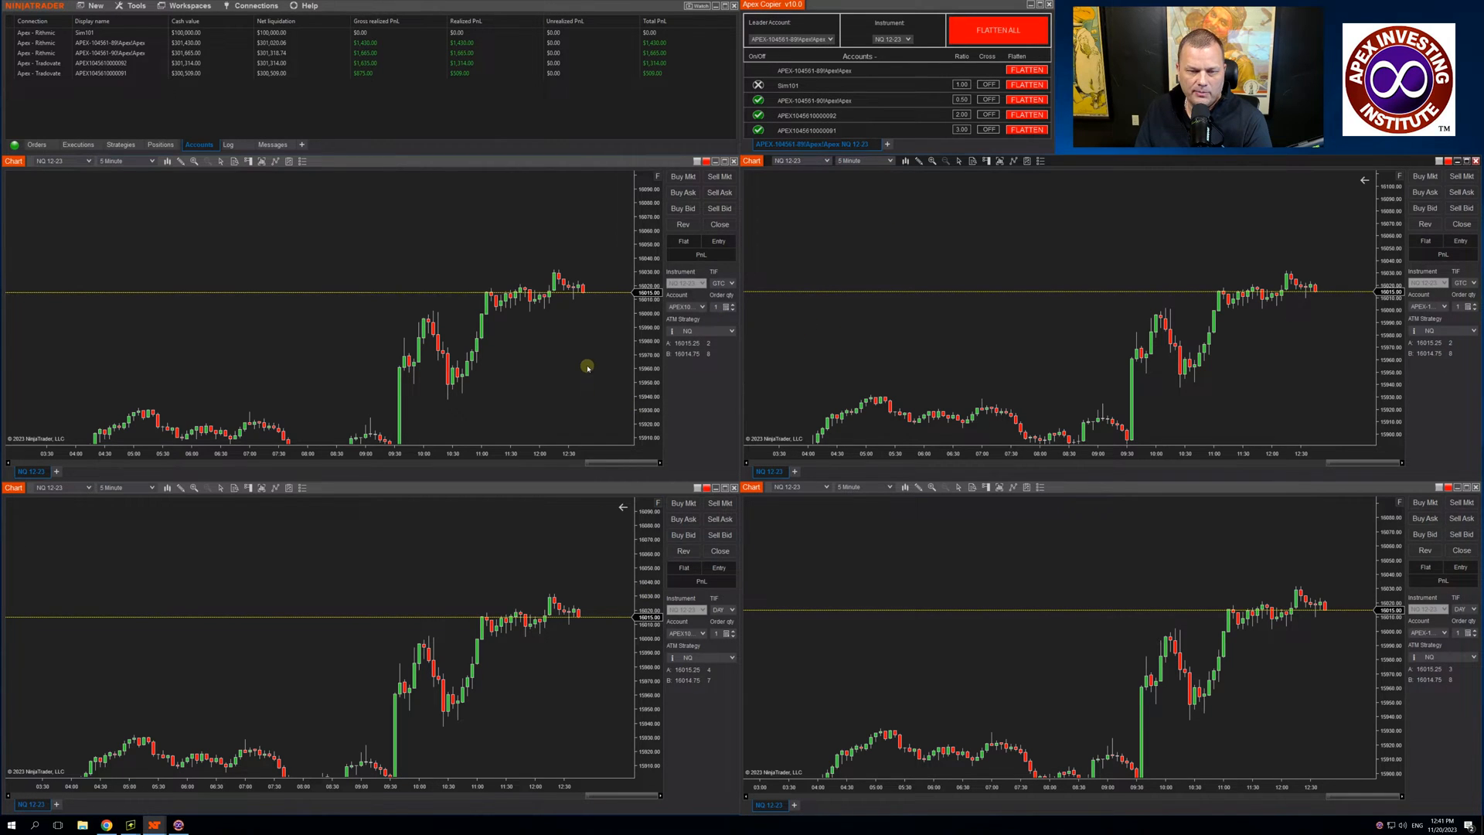
mouse_move(578, 362)
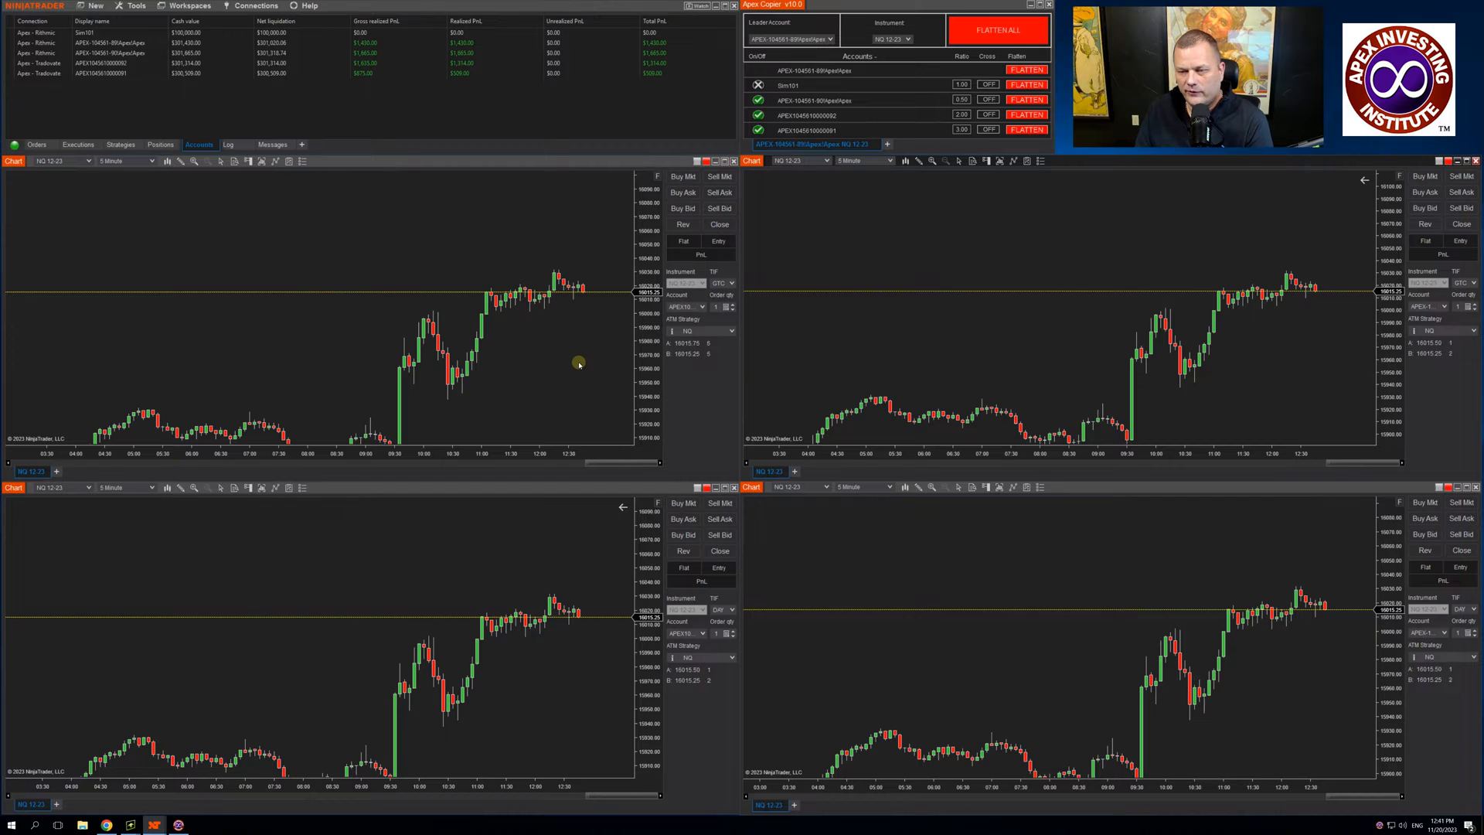